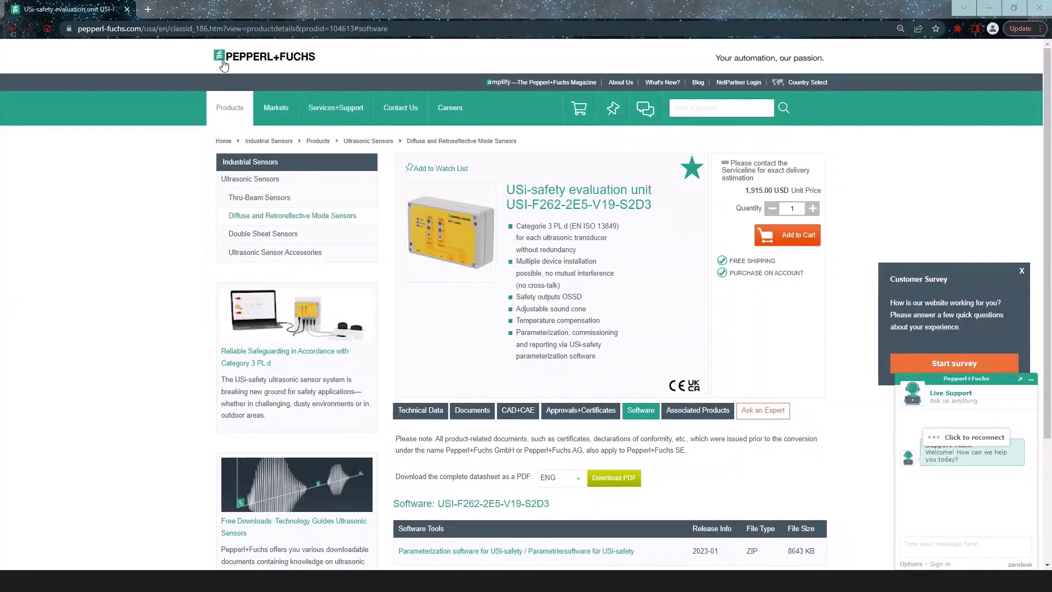
{"action": "mouse_move", "coordinate": [544, 192]}
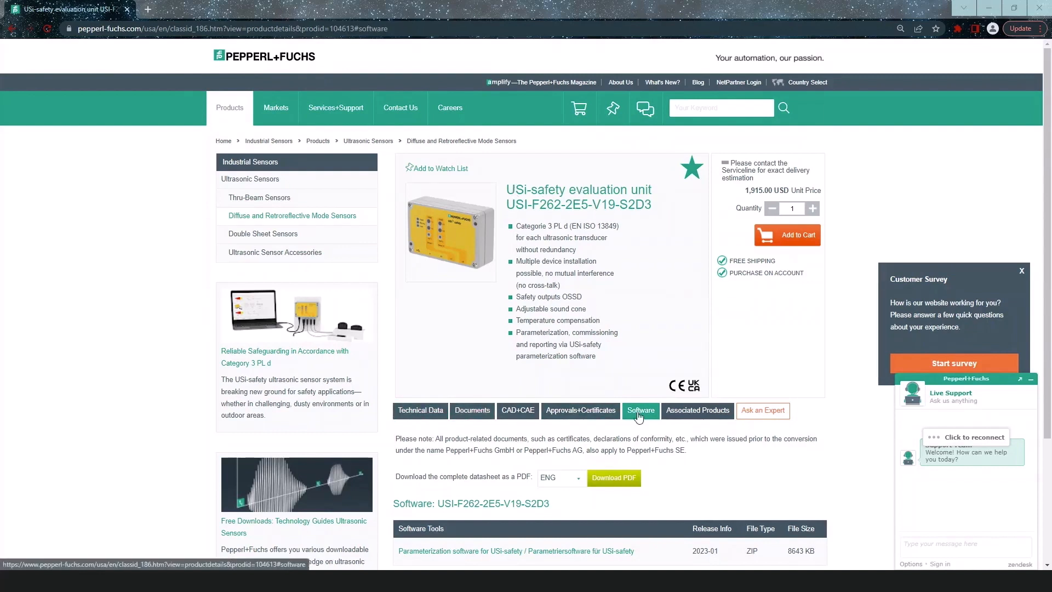
- Scroll down to the Software Tools table with the USi-safety parameterization software ZIP
{"action": "scroll", "scroll_direction": "down", "scroll_amount": 3}
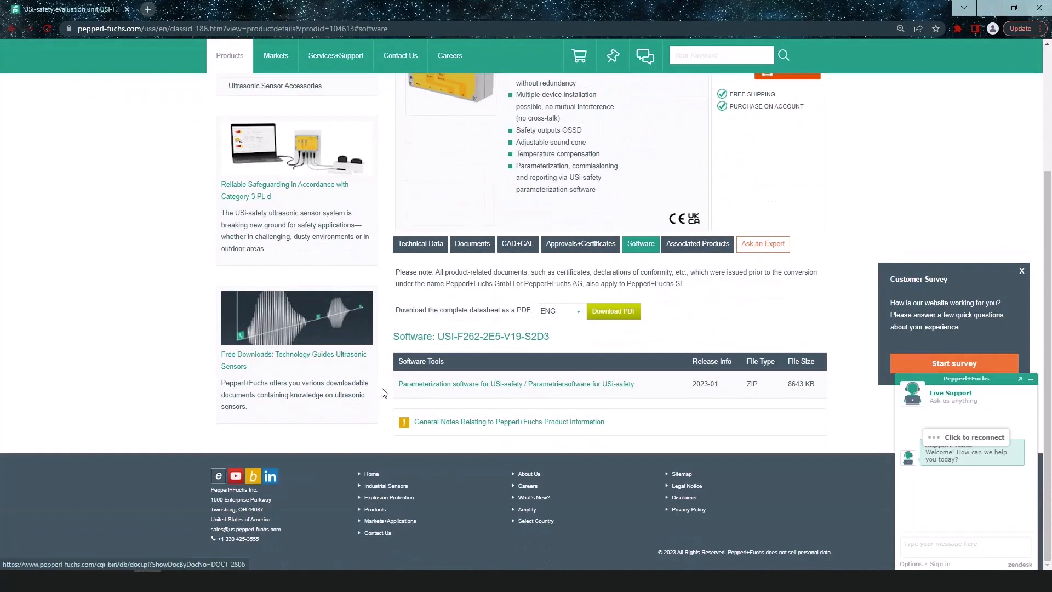
{"action": "mouse_move", "coordinate": [566, 384]}
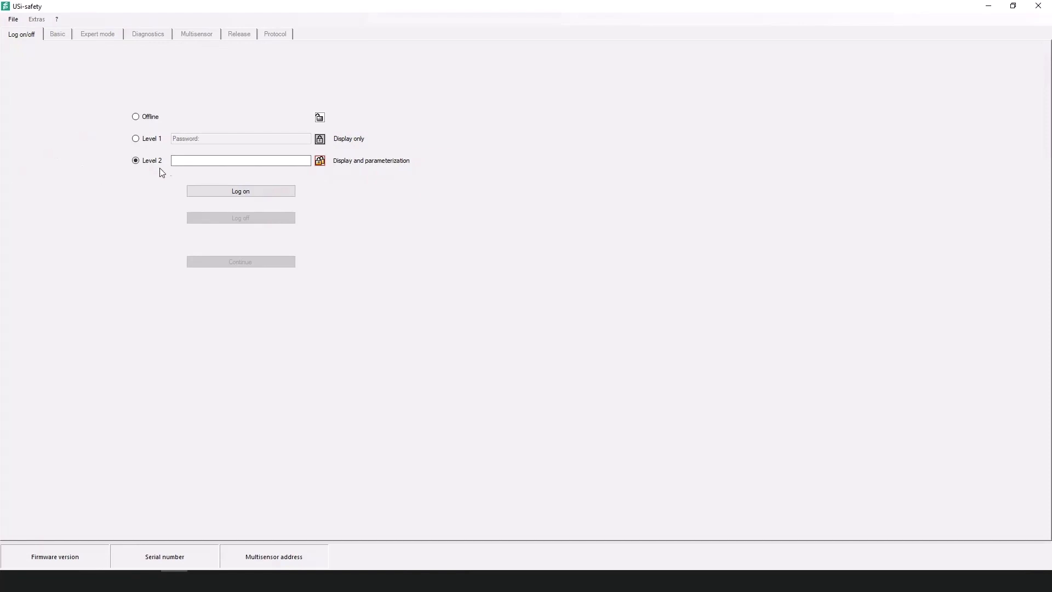
{"action": "mouse_move", "coordinate": [106, 150]}
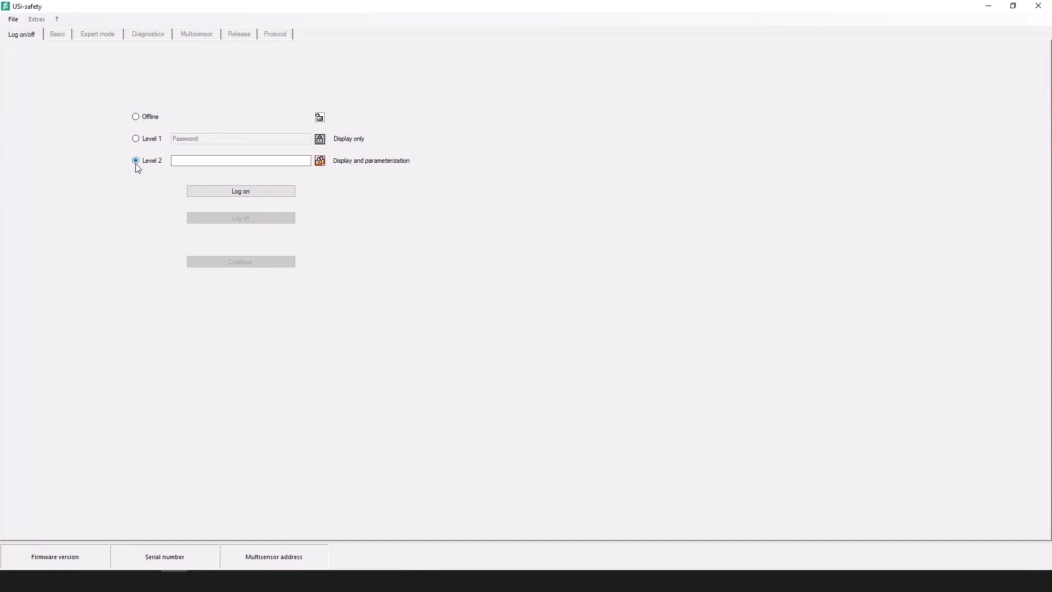
{"action": "mouse_move", "coordinate": [168, 144]}
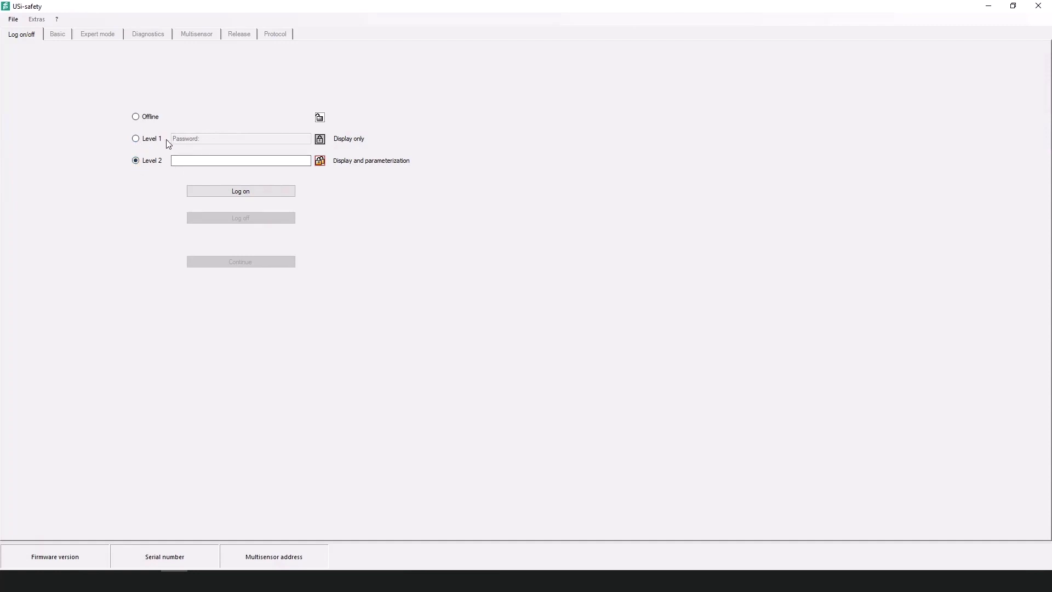
{"action": "mouse_move", "coordinate": [212, 144]}
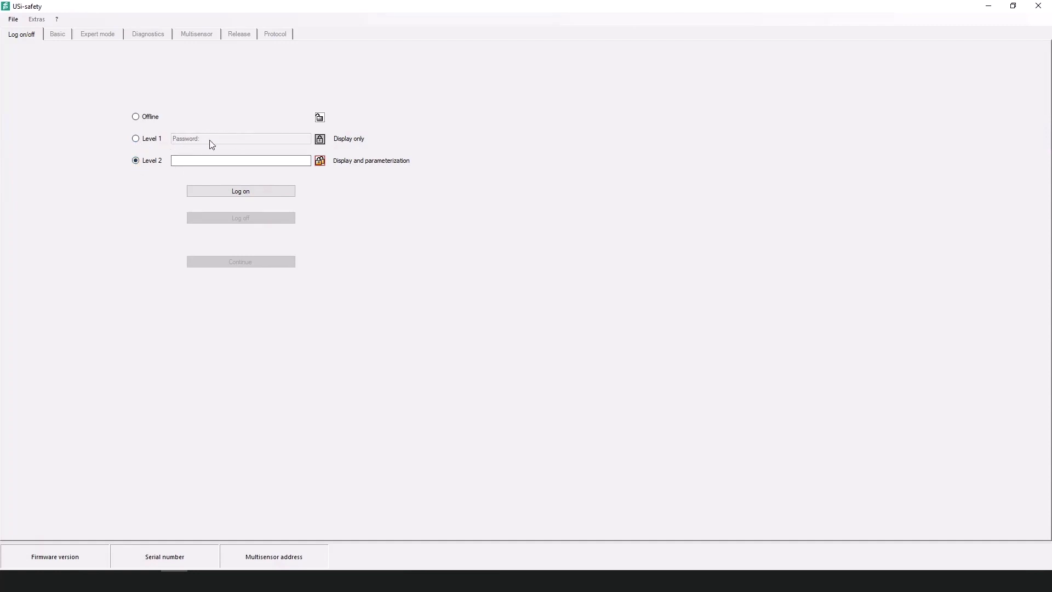
{"action": "mouse_move", "coordinate": [205, 137]}
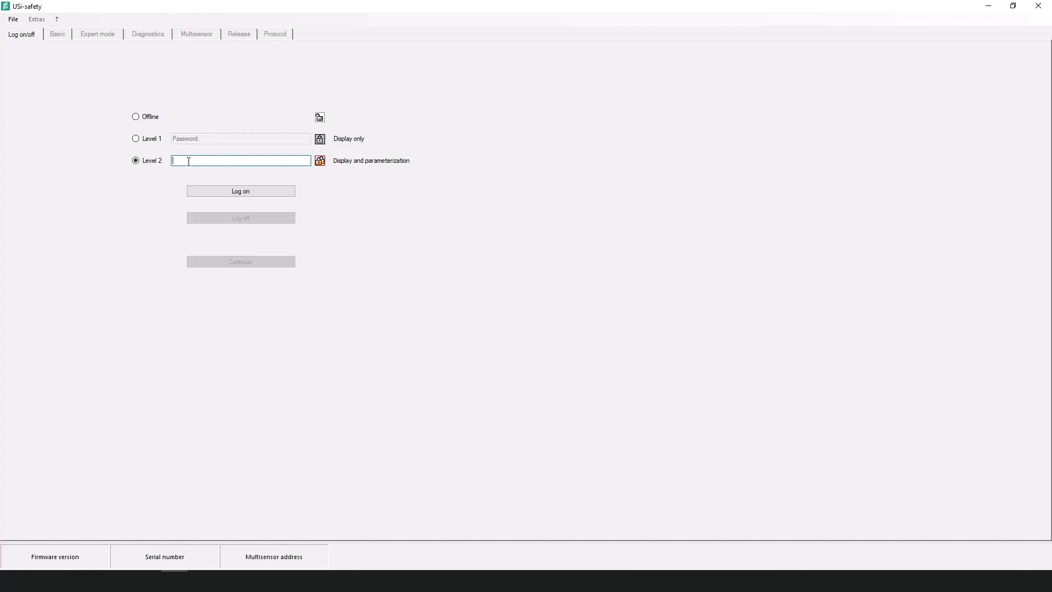
- Enter the Level 2 password and log on, skipping the default password change
{"action": "type", "text": "•"}
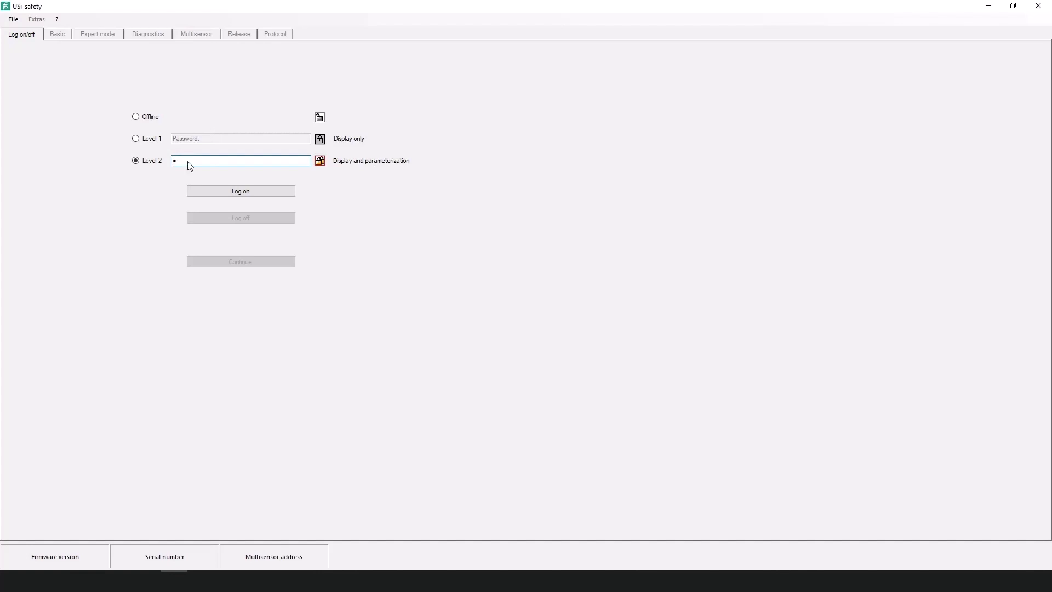
{"action": "type", "text": "•"}
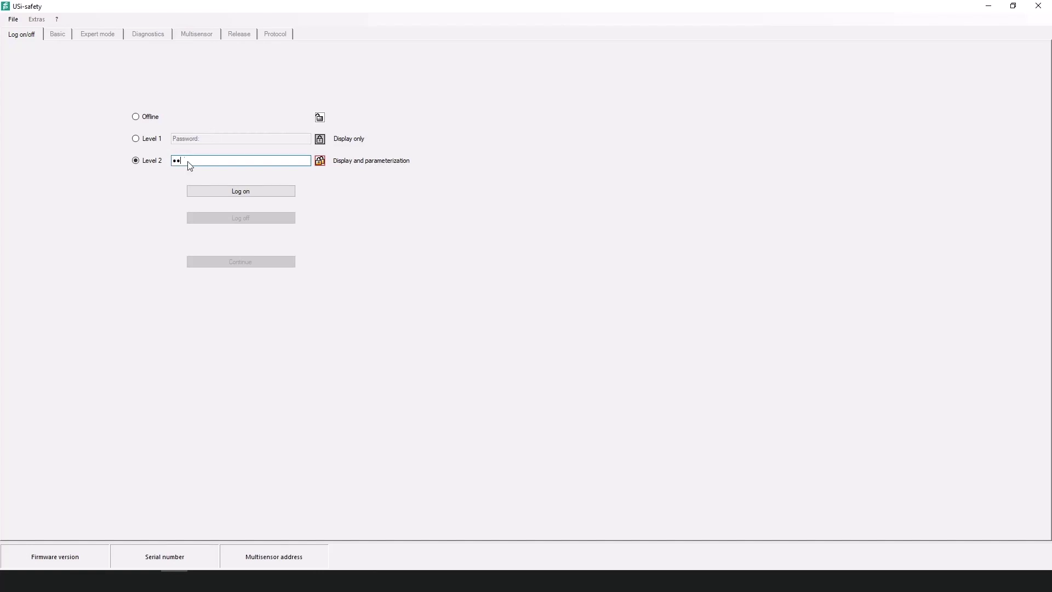
{"action": "type", "text": "password"}
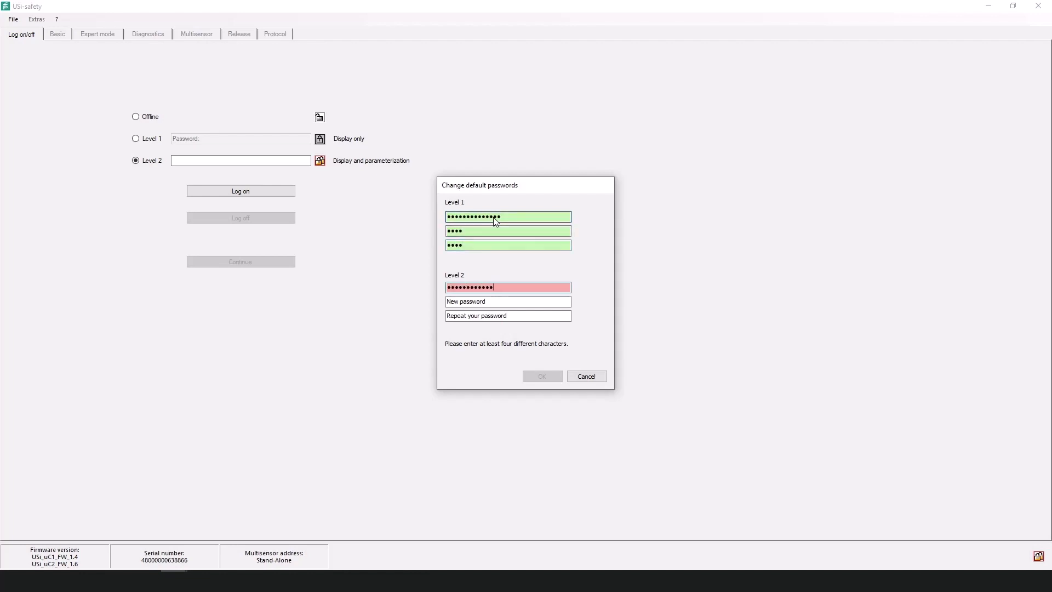
{"action": "left_click", "coordinate": [585, 376]}
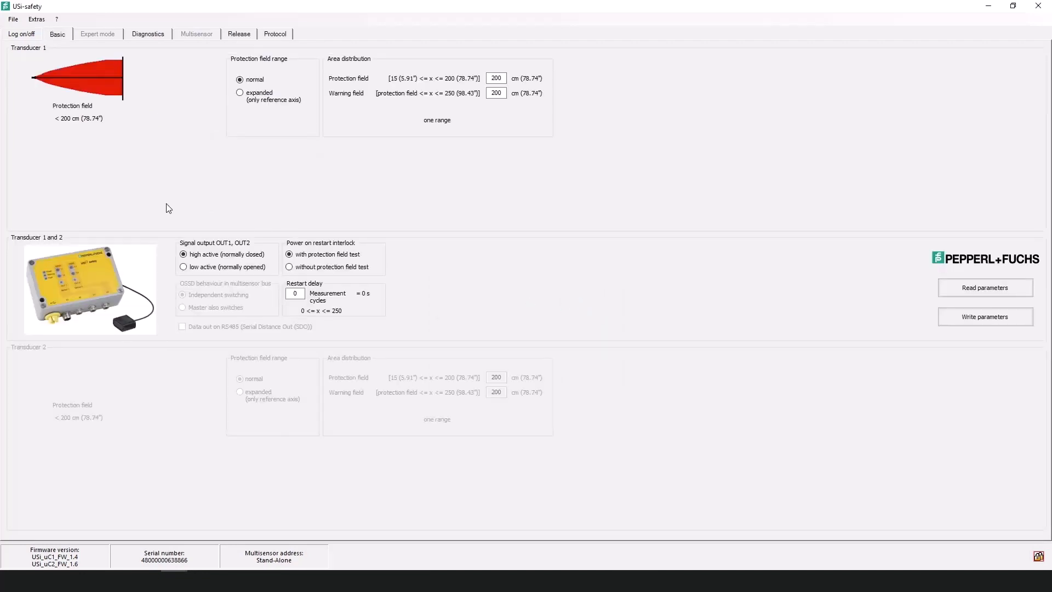
{"action": "mouse_move", "coordinate": [65, 46]}
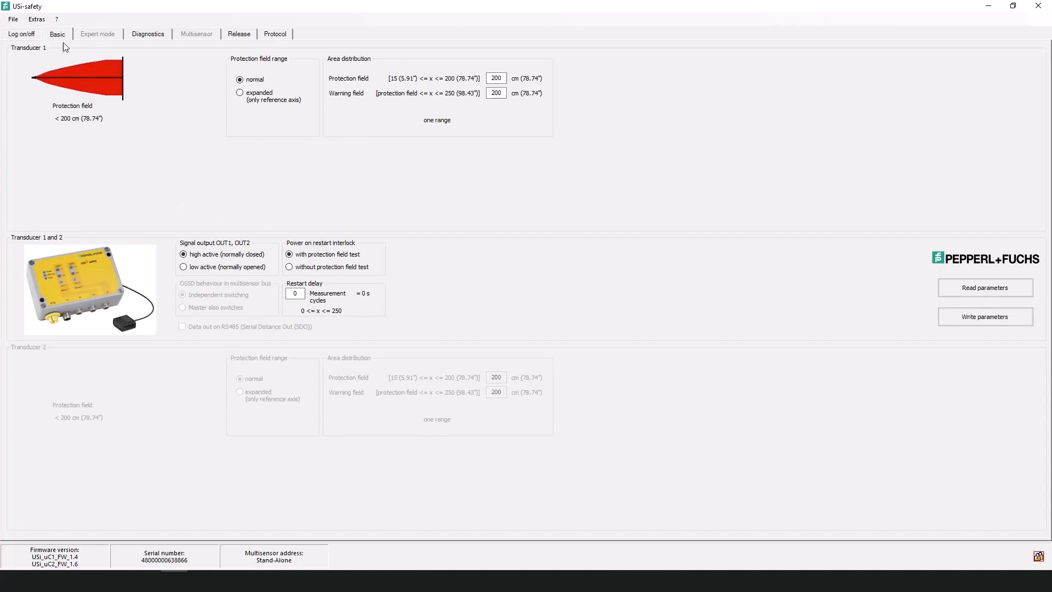
{"action": "mouse_move", "coordinate": [245, 179]}
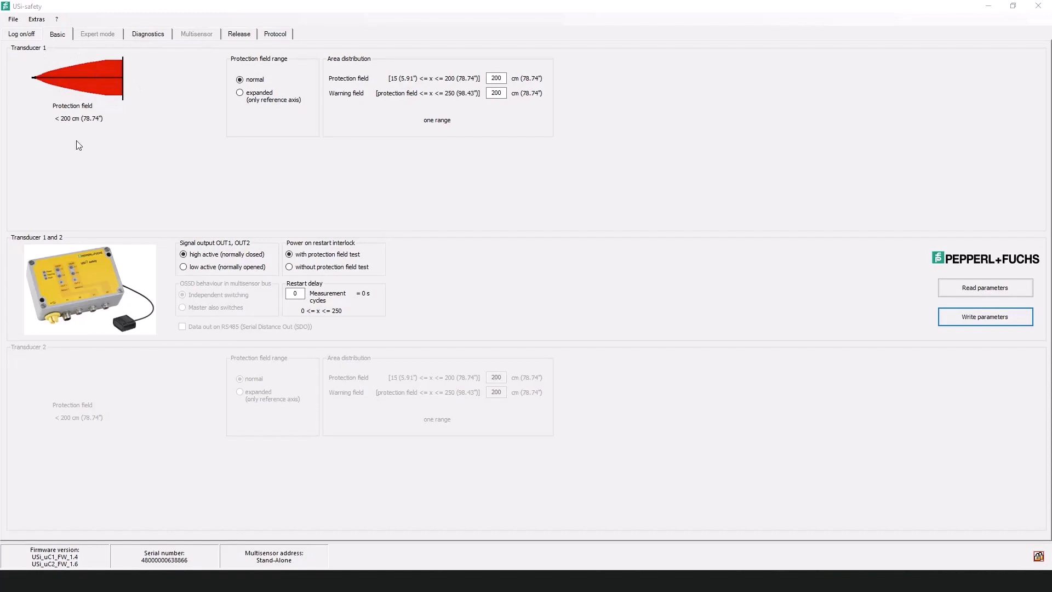
{"action": "mouse_move", "coordinate": [148, 243]}
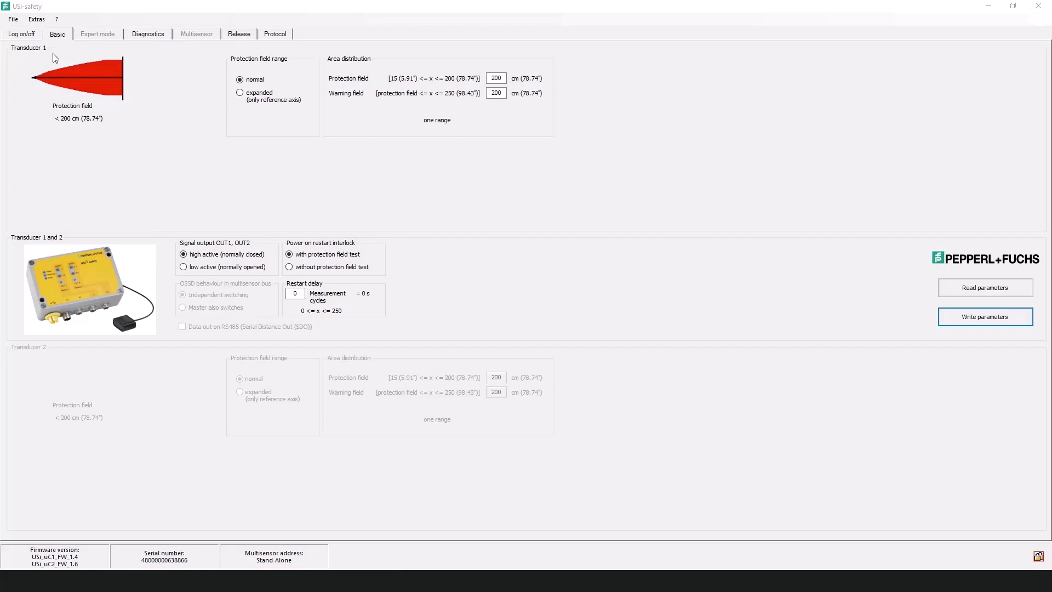
{"action": "mouse_move", "coordinate": [27, 60]}
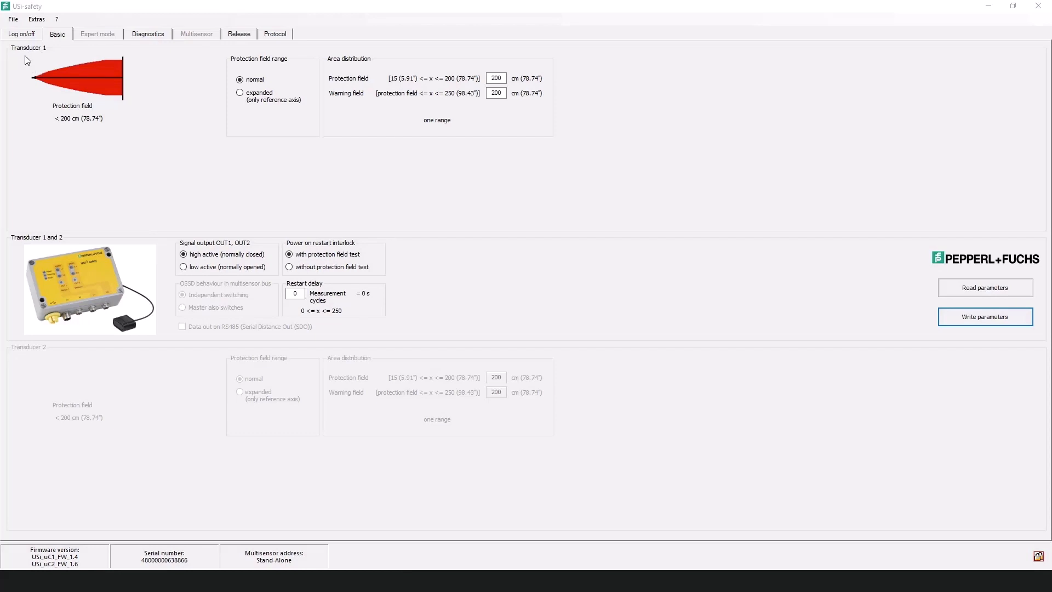
{"action": "mouse_move", "coordinate": [49, 355]}
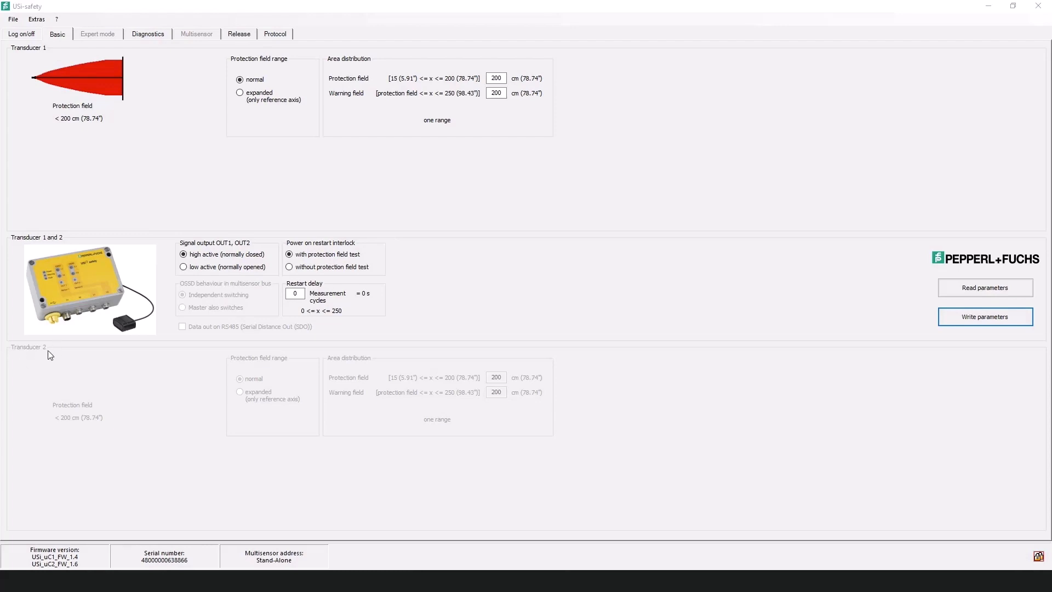
{"action": "mouse_move", "coordinate": [448, 434]}
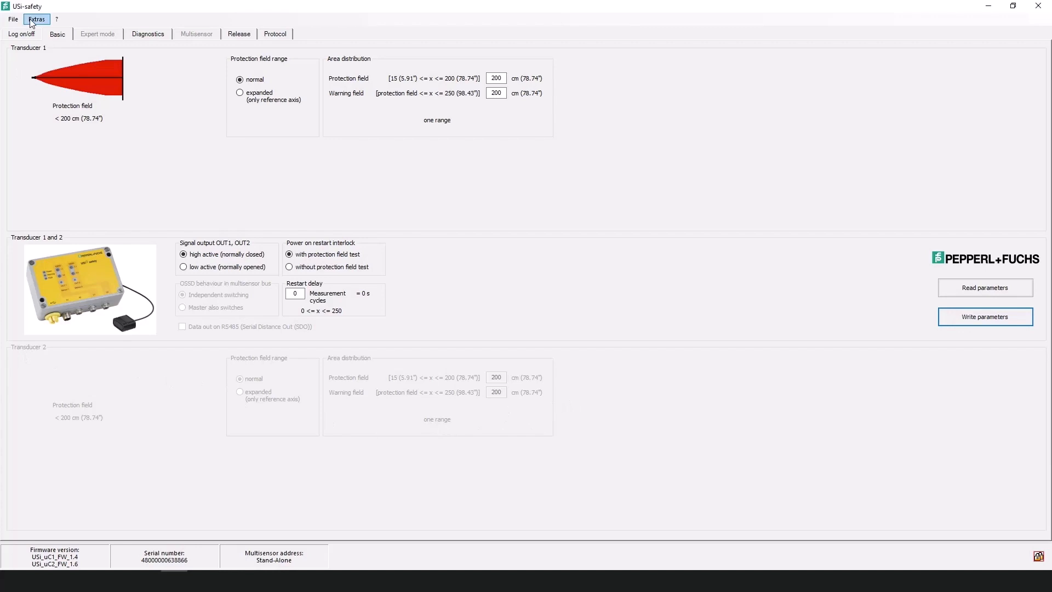
{"action": "left_click", "coordinate": [37, 18]}
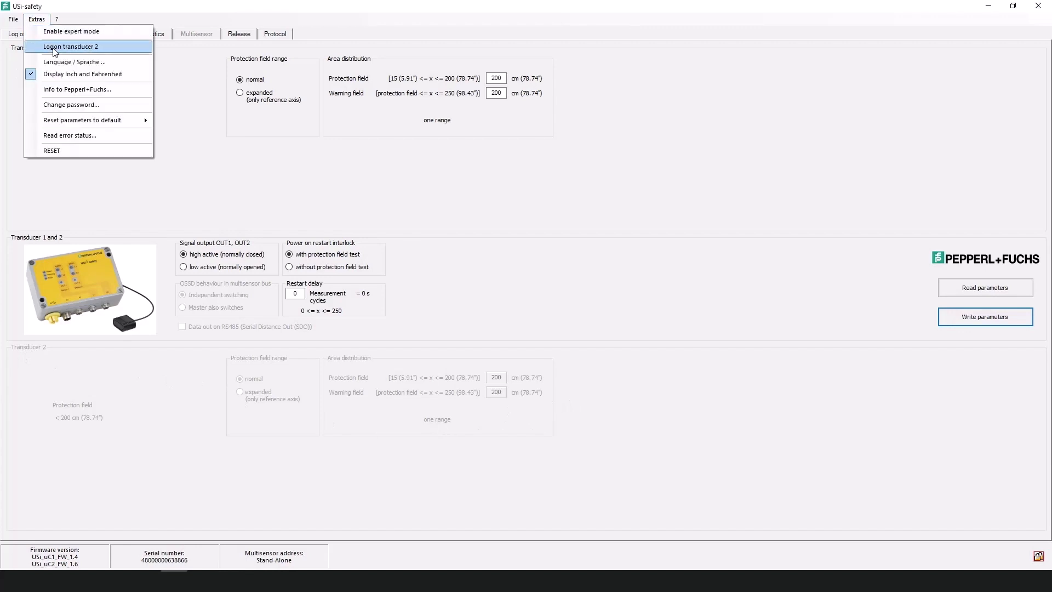
{"action": "mouse_move", "coordinate": [71, 31]}
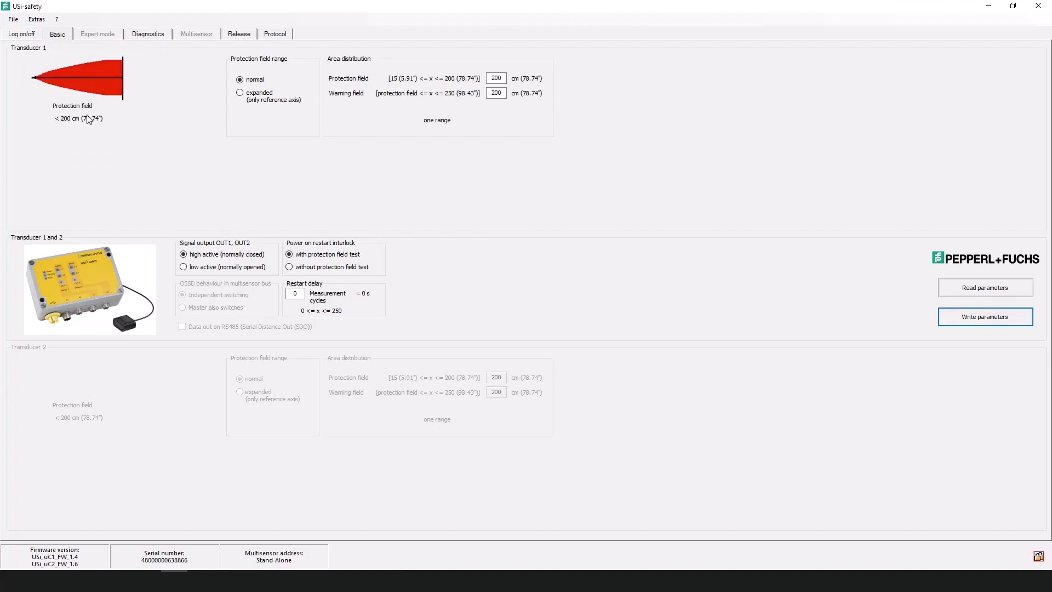
{"action": "mouse_move", "coordinate": [266, 69]}
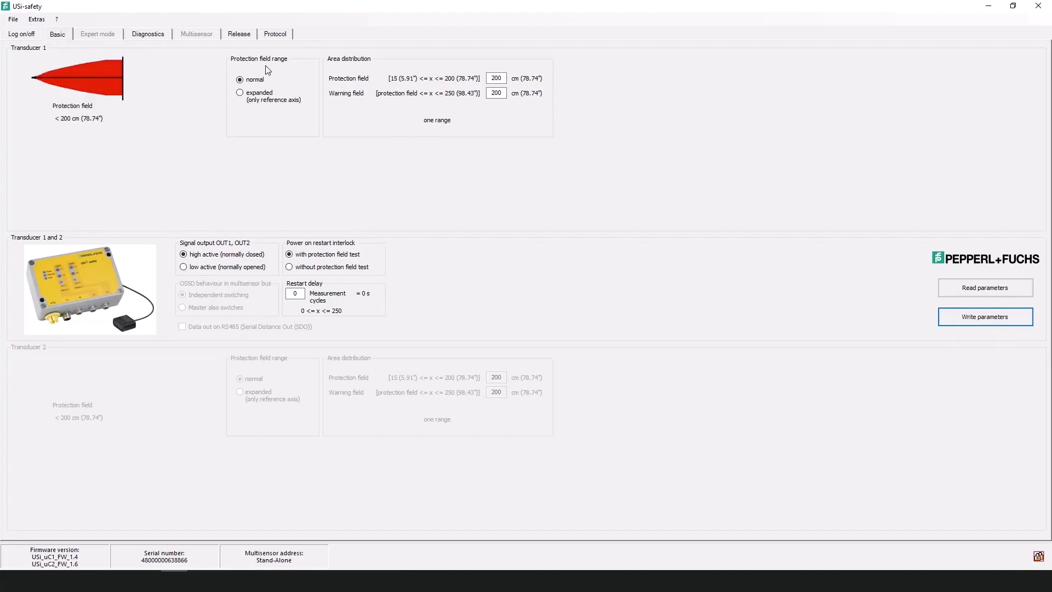
{"action": "mouse_move", "coordinate": [98, 140]}
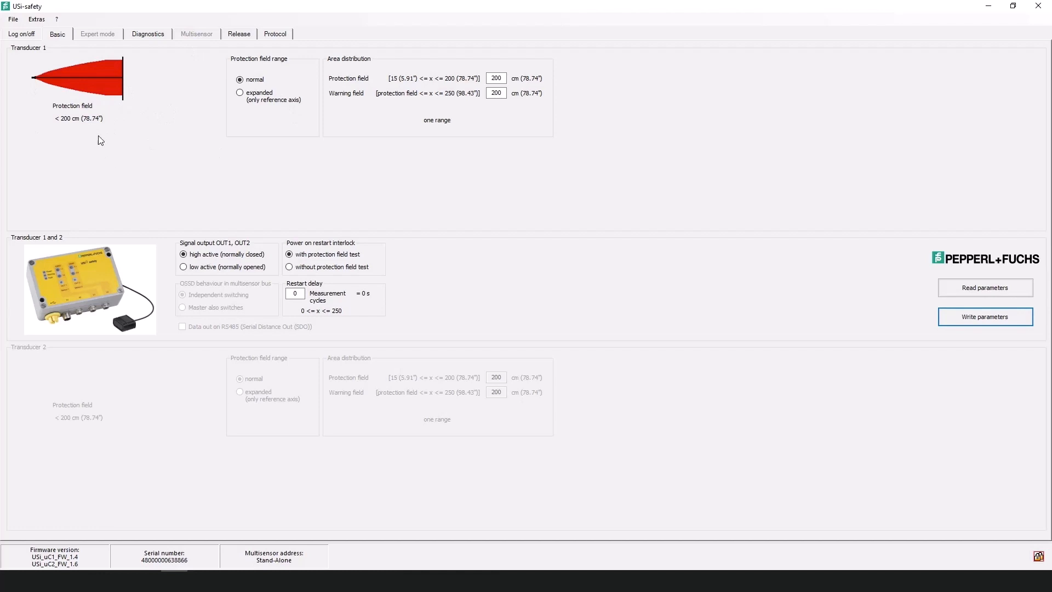
{"action": "mouse_move", "coordinate": [123, 89]}
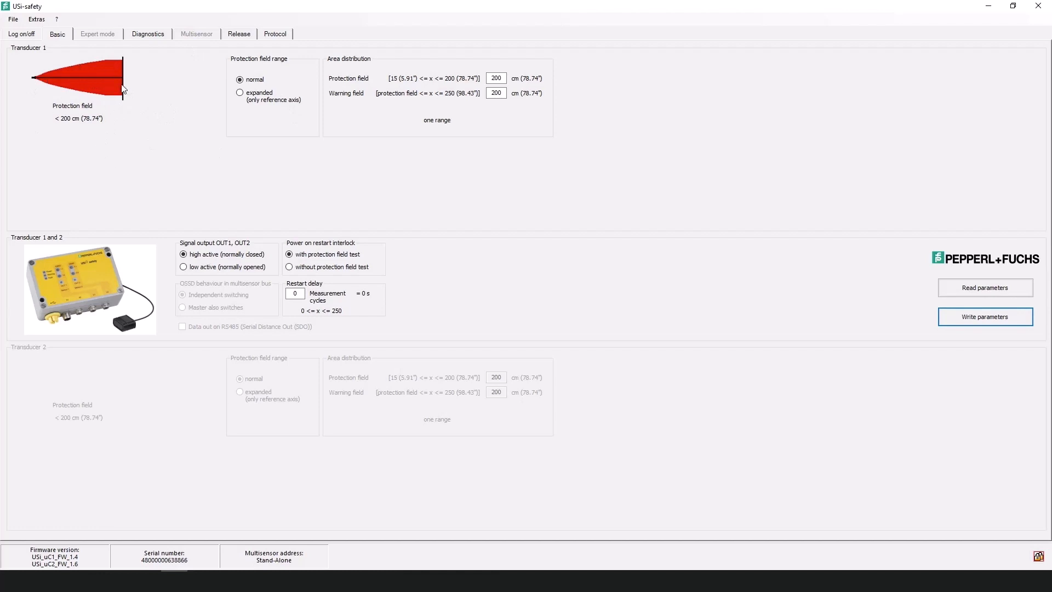
{"action": "mouse_move", "coordinate": [98, 90]}
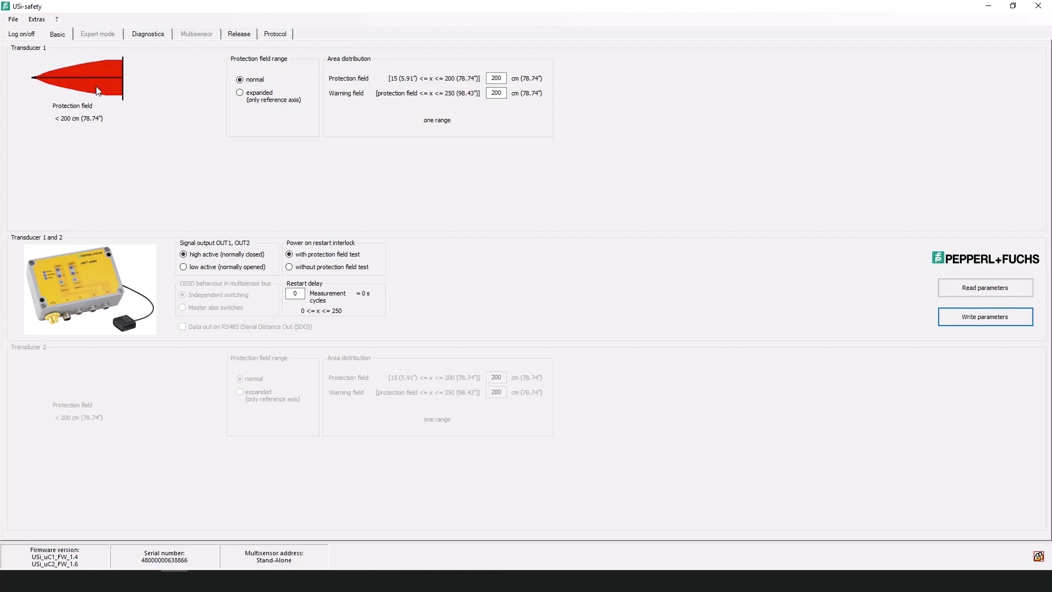
{"action": "mouse_move", "coordinate": [78, 122]}
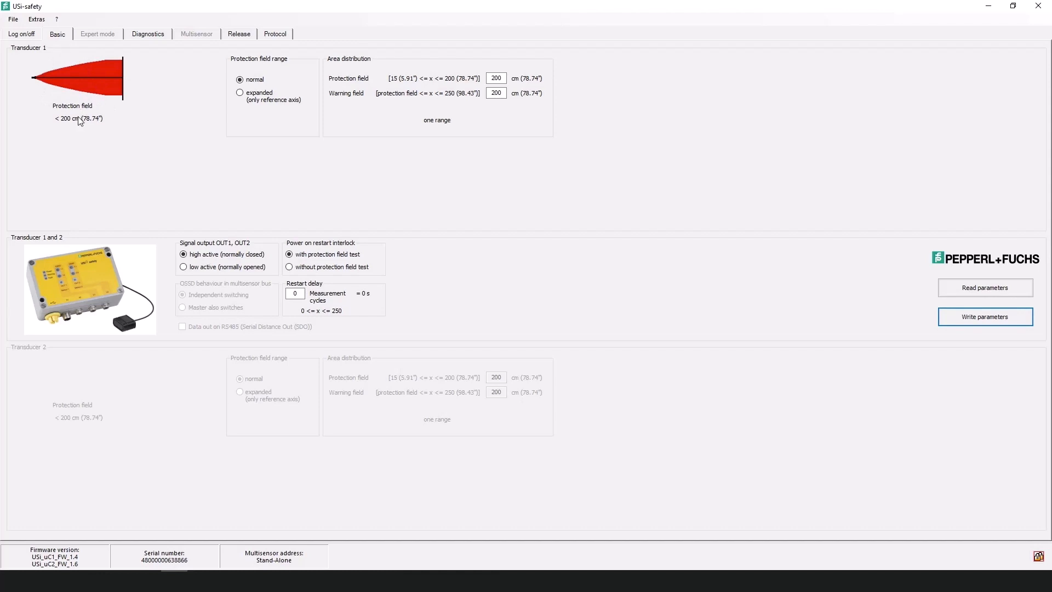
{"action": "mouse_move", "coordinate": [94, 111]}
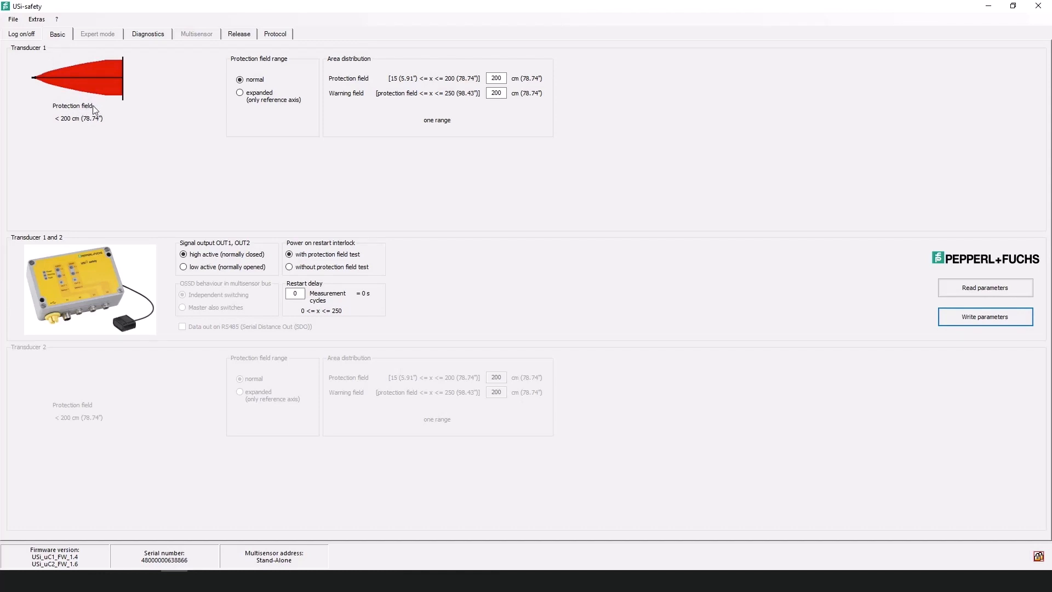
{"action": "mouse_move", "coordinate": [373, 117]}
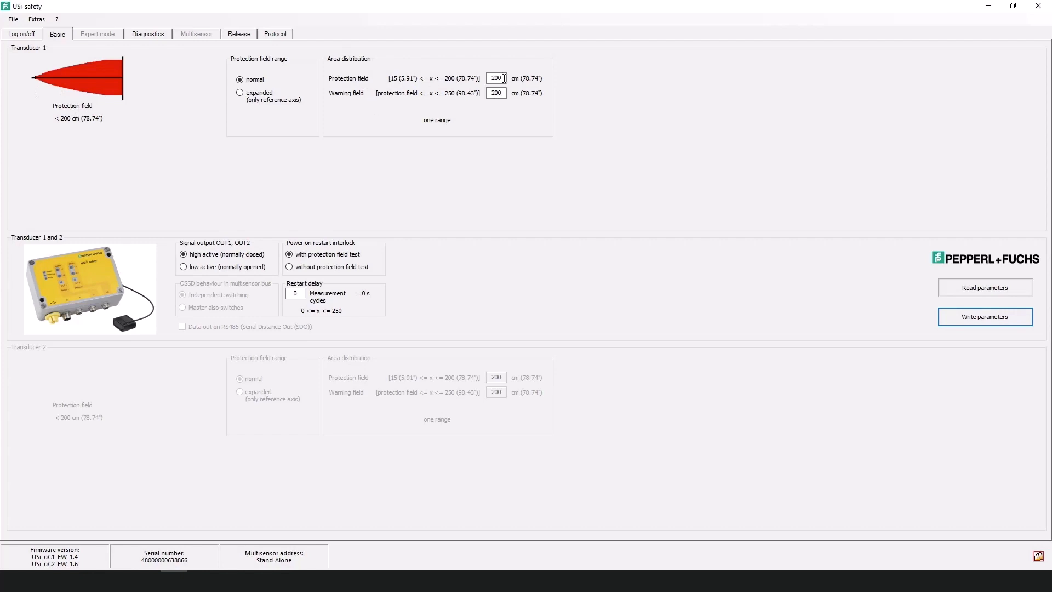
{"action": "mouse_move", "coordinate": [373, 88]}
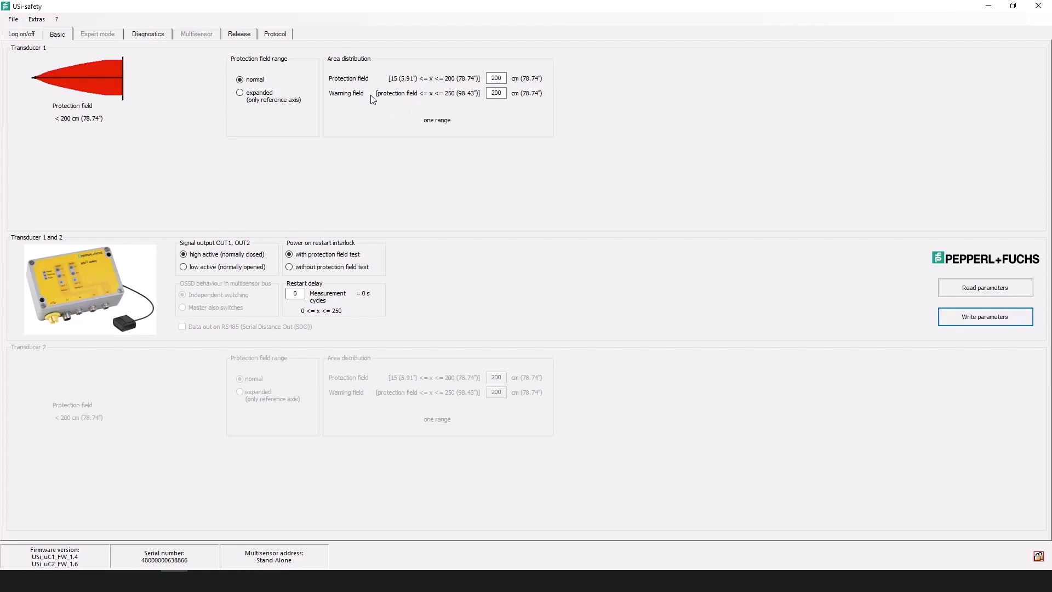
{"action": "mouse_move", "coordinate": [511, 105]}
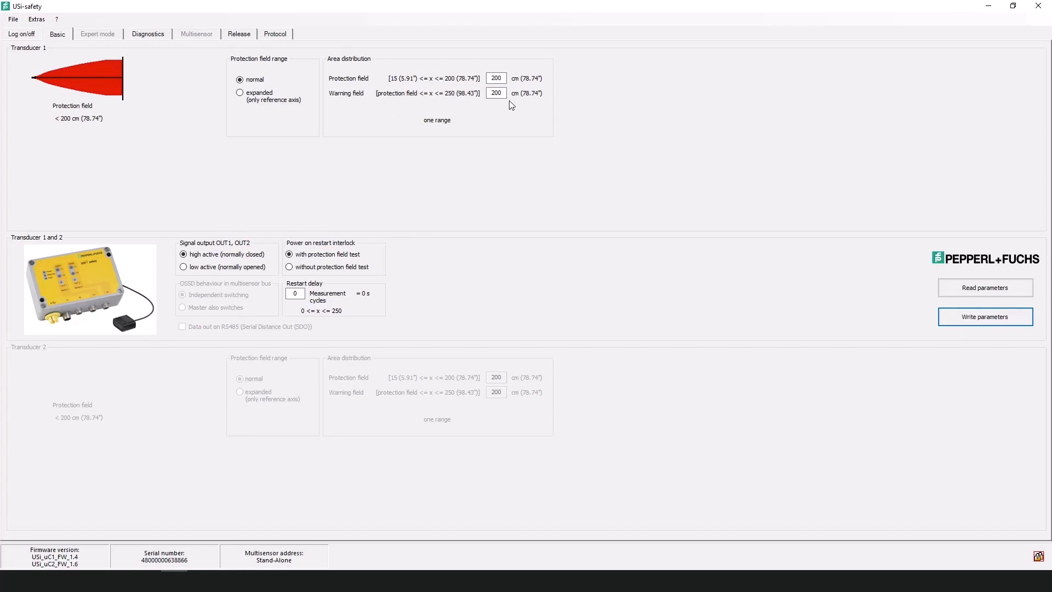
- Write a 50 cm protection field and 75 cm warning field for Transducer 1
{"action": "left_click", "coordinate": [495, 92]}
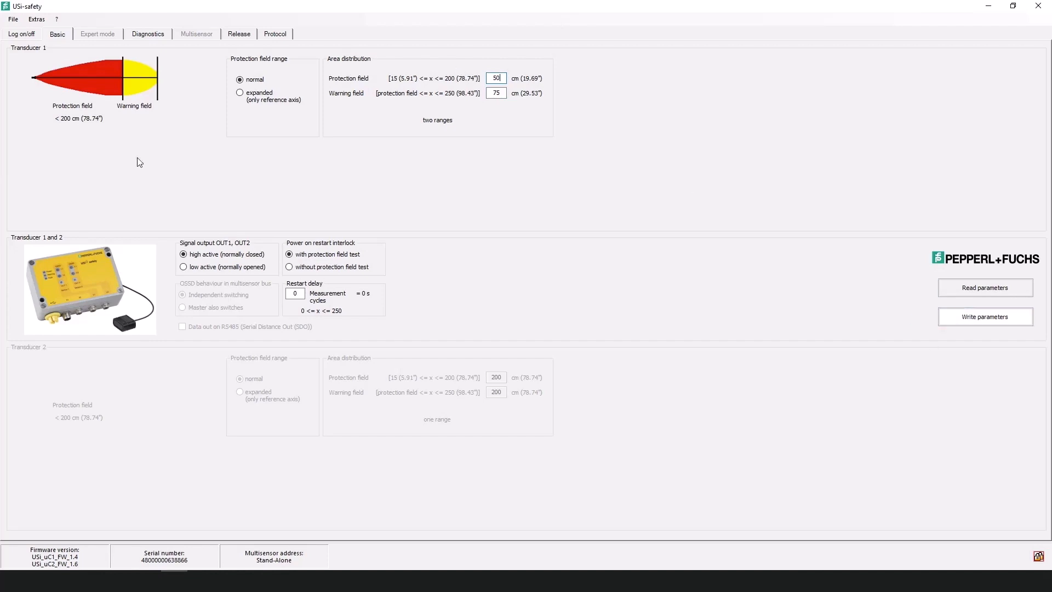
{"action": "mouse_move", "coordinate": [120, 64]}
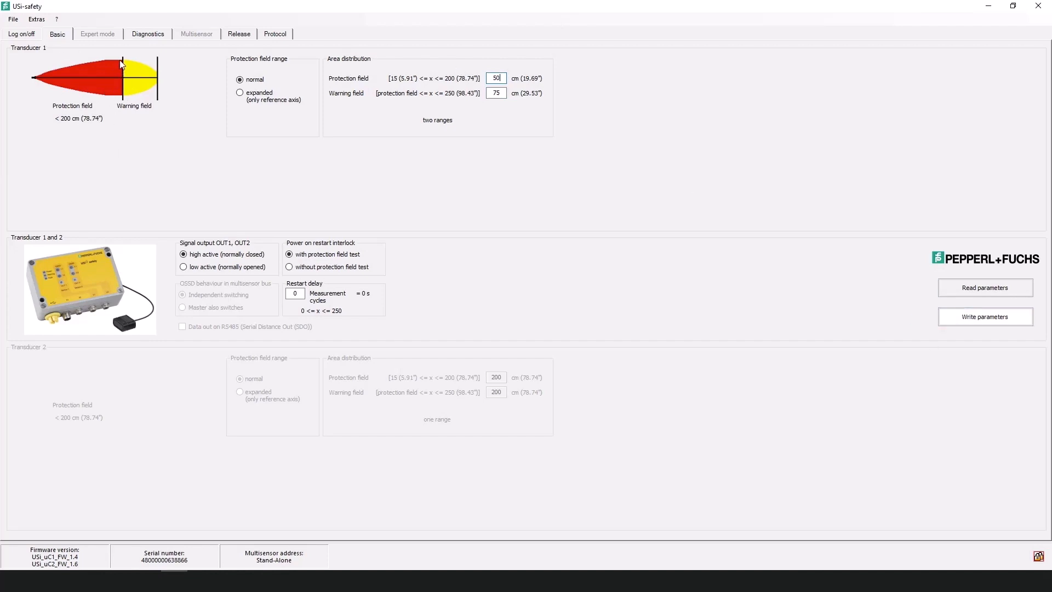
{"action": "mouse_move", "coordinate": [54, 89]}
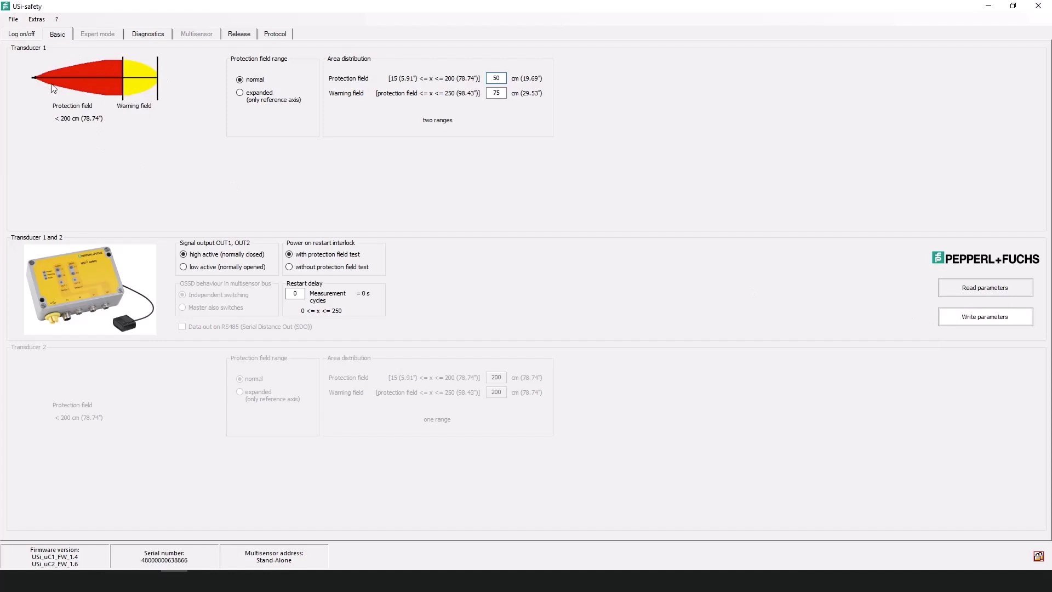
{"action": "mouse_move", "coordinate": [108, 97]}
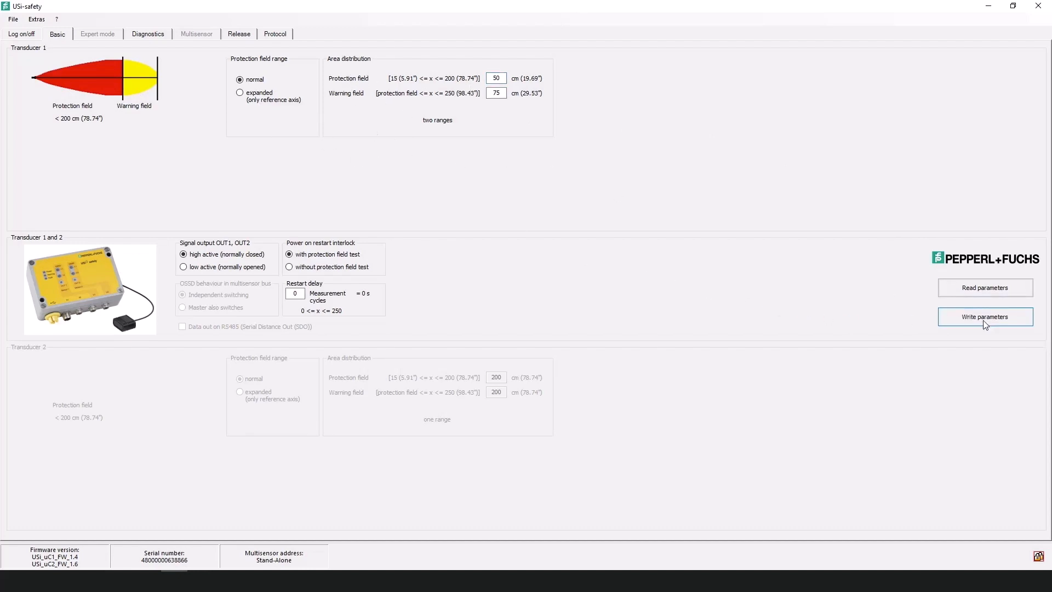
{"action": "mouse_move", "coordinate": [213, 123]}
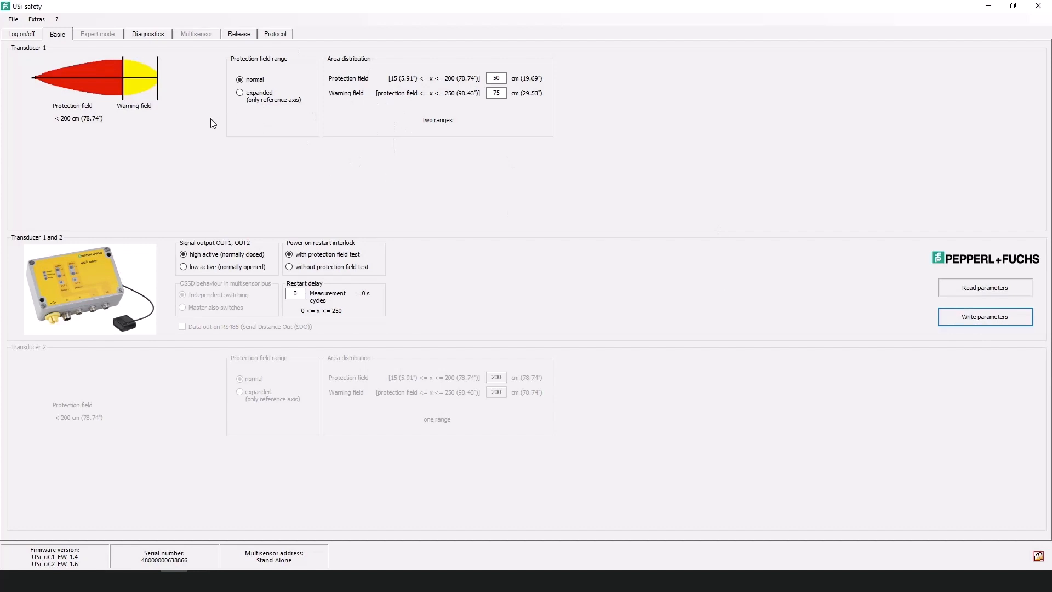
{"action": "mouse_move", "coordinate": [218, 200]}
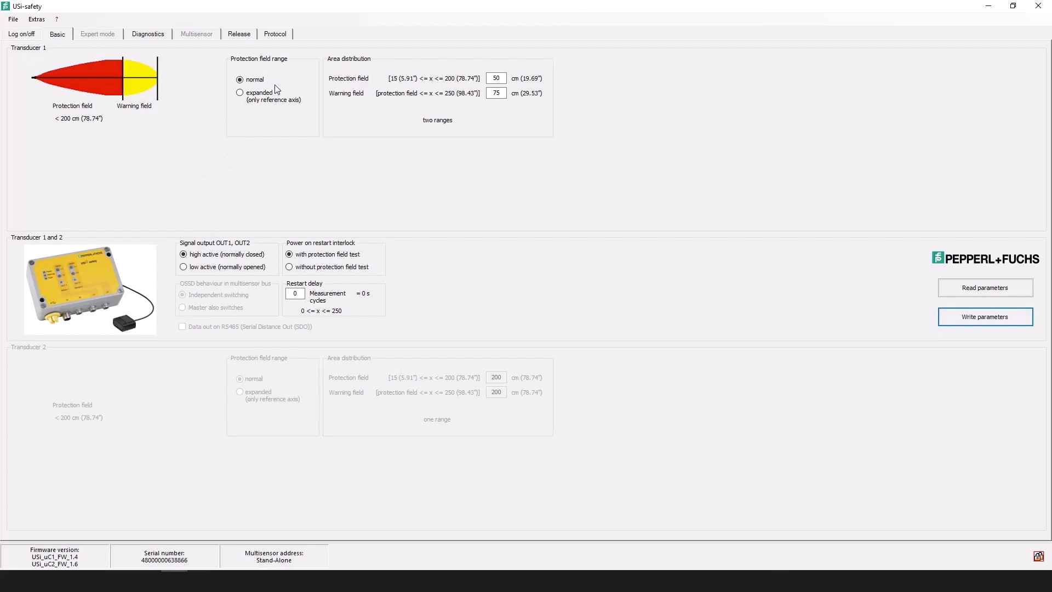
{"action": "mouse_move", "coordinate": [240, 69]}
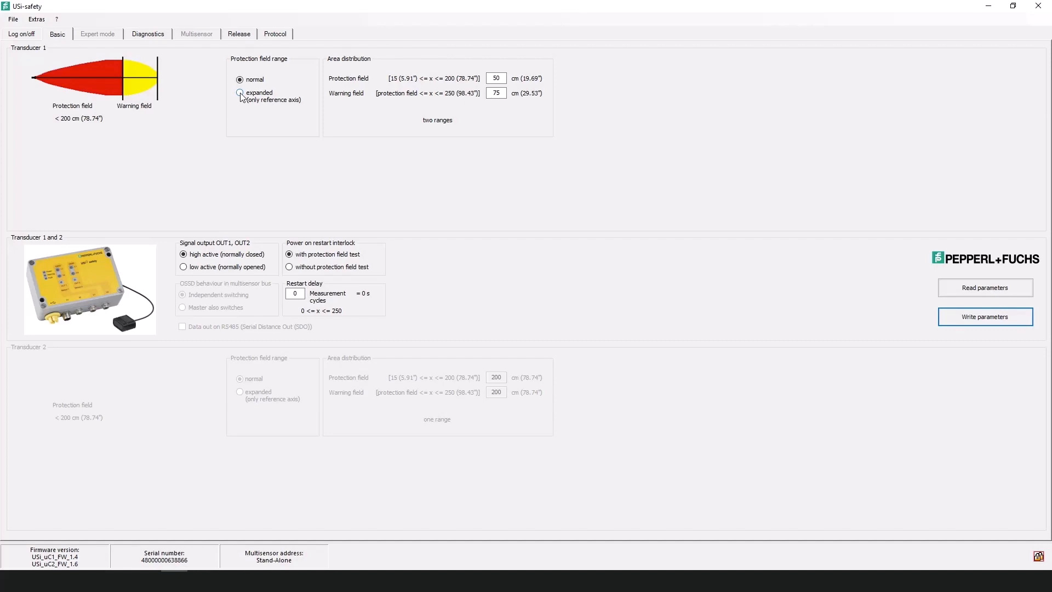
{"action": "left_click", "coordinate": [240, 93]}
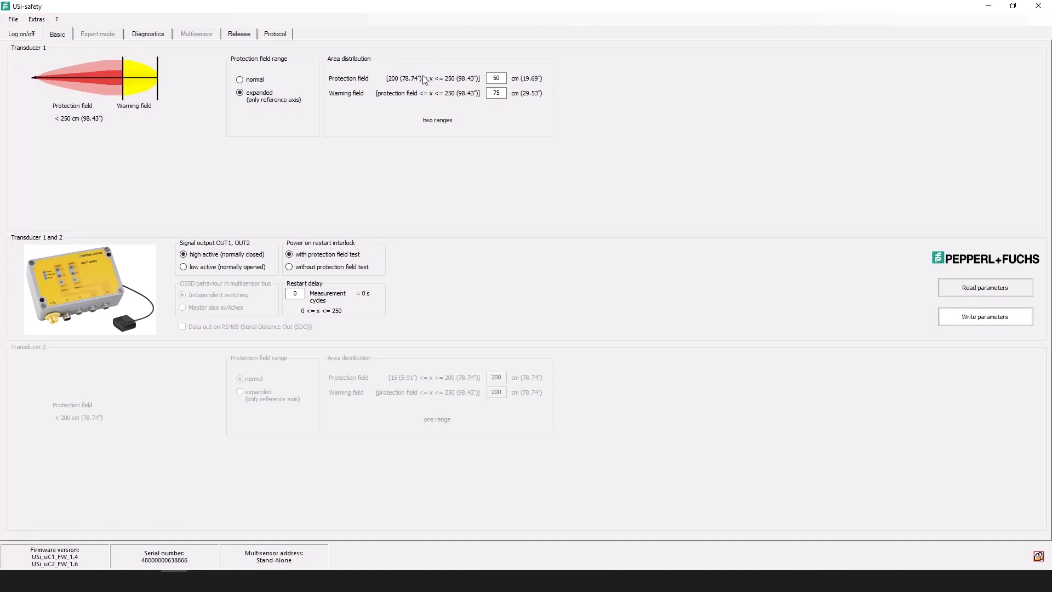
{"action": "mouse_move", "coordinate": [370, 83]}
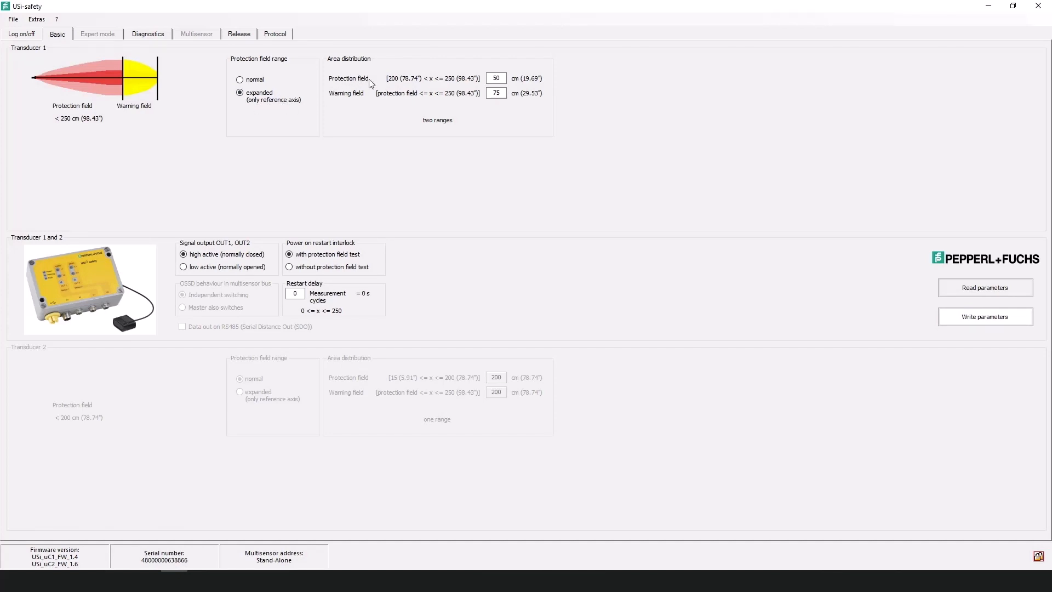
{"action": "mouse_move", "coordinate": [243, 111]}
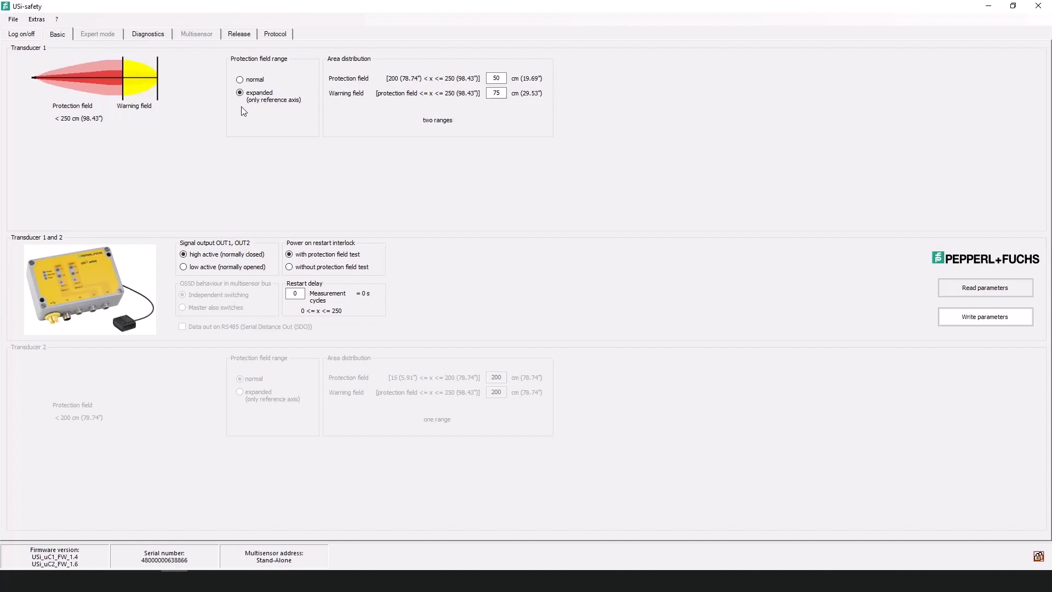
{"action": "mouse_move", "coordinate": [210, 89]}
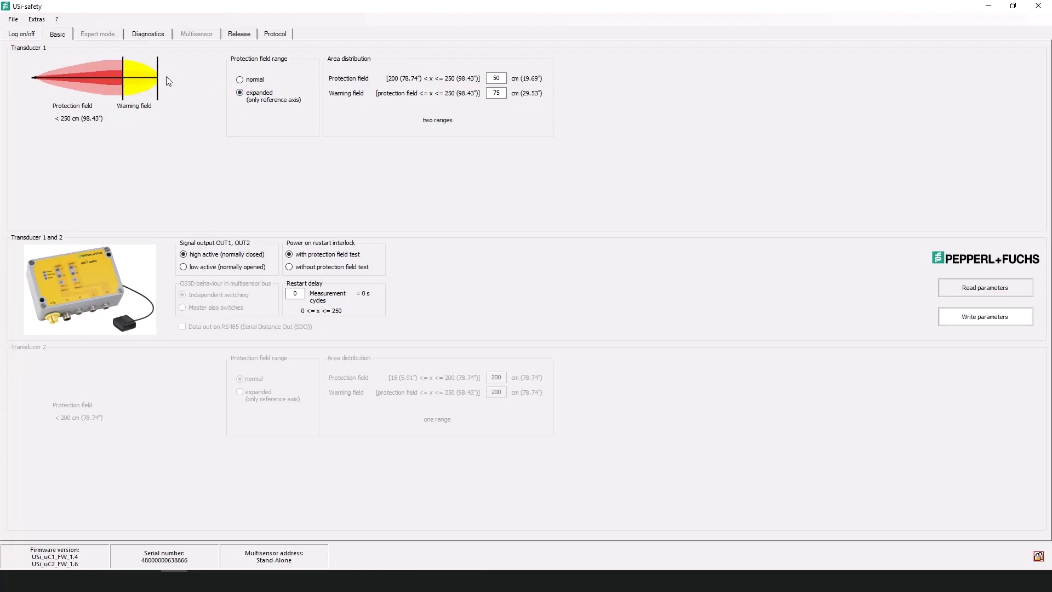
{"action": "mouse_move", "coordinate": [184, 80]}
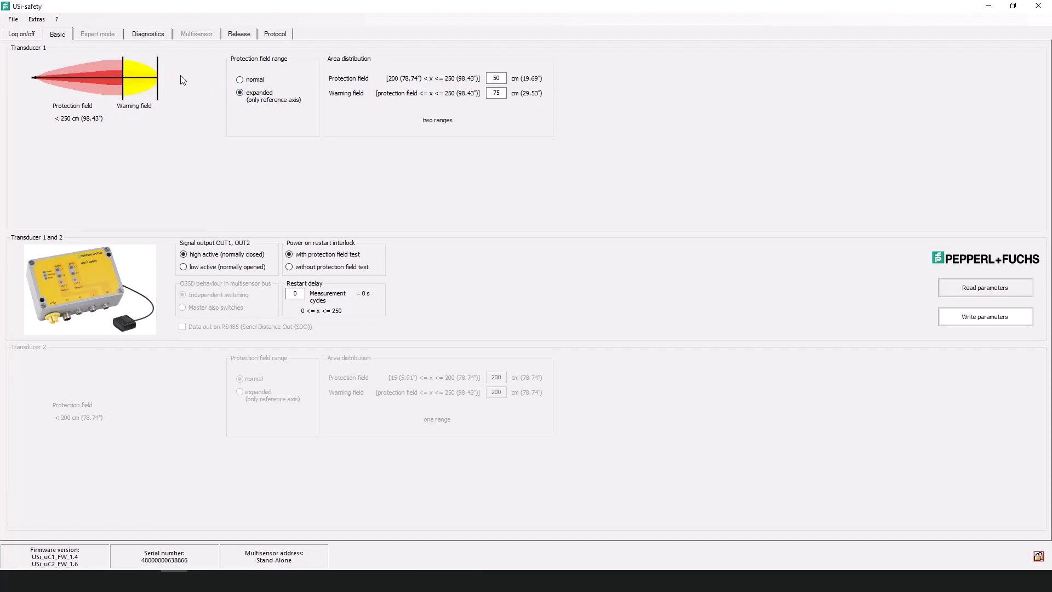
{"action": "mouse_move", "coordinate": [191, 83]}
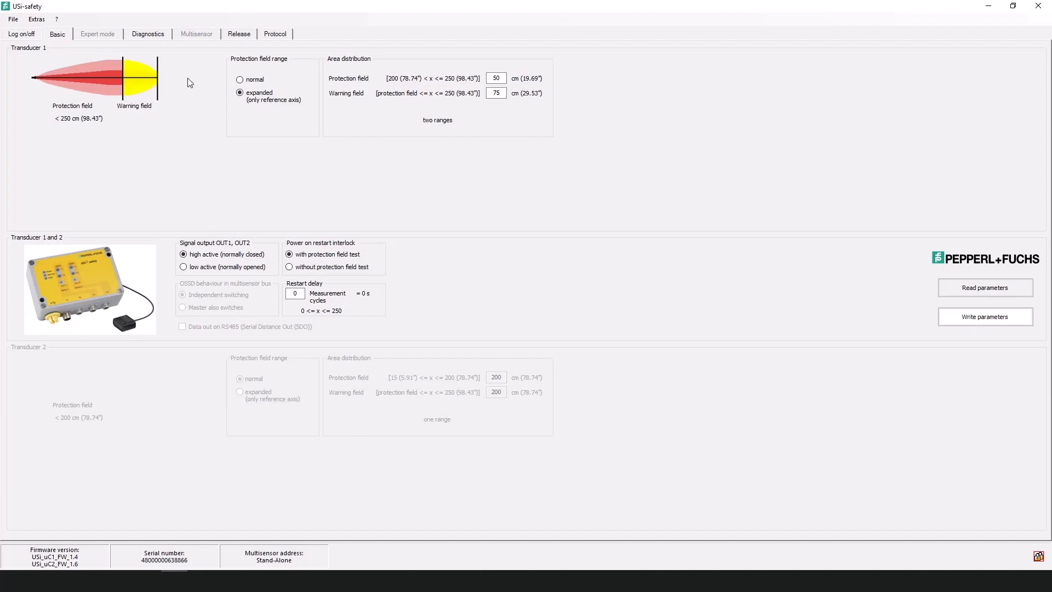
{"action": "mouse_move", "coordinate": [155, 81]}
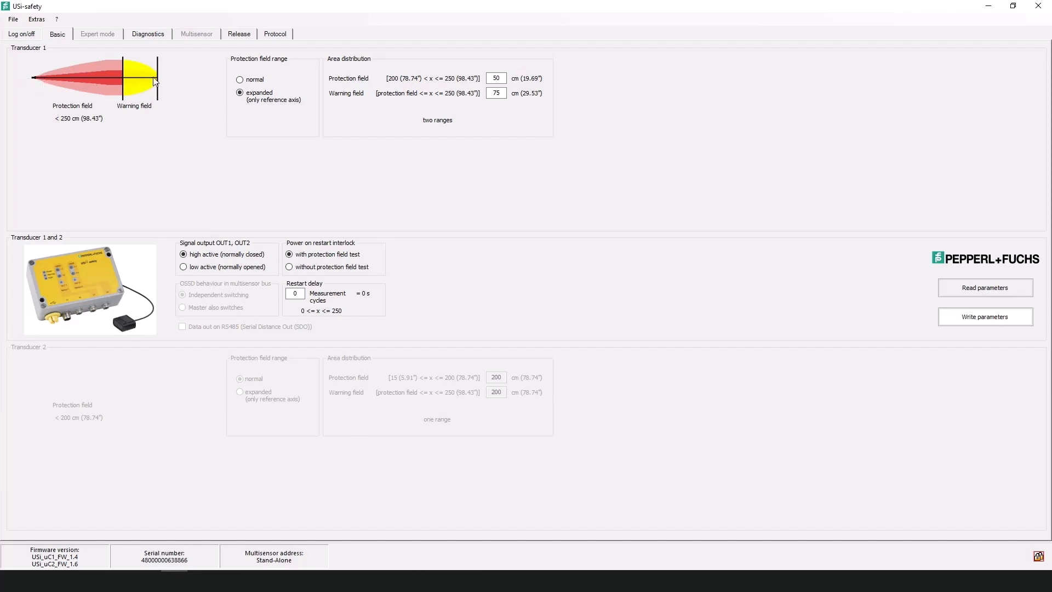
{"action": "mouse_move", "coordinate": [143, 147]}
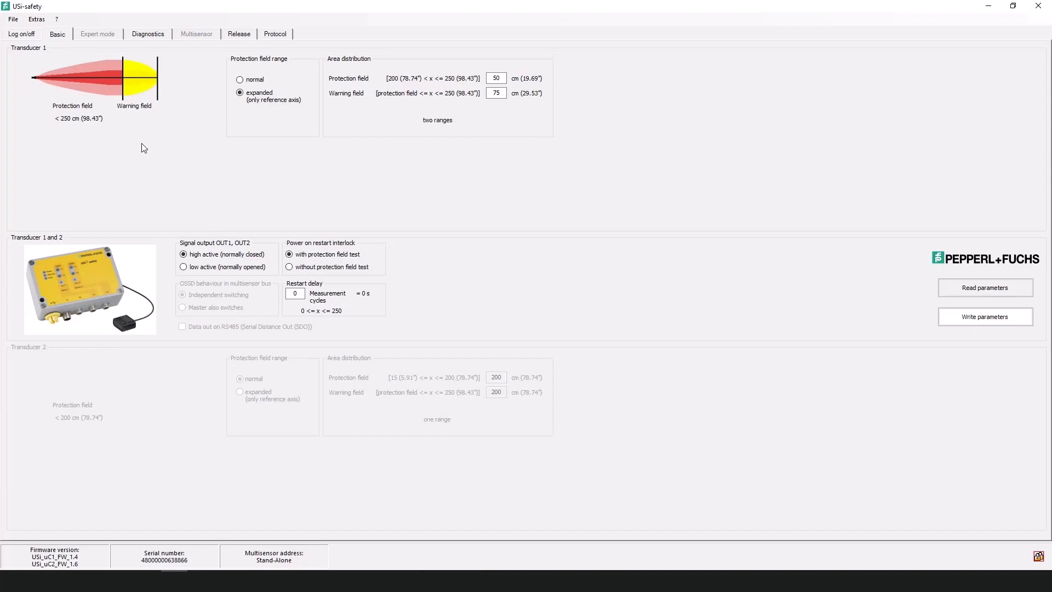
{"action": "mouse_move", "coordinate": [65, 216]}
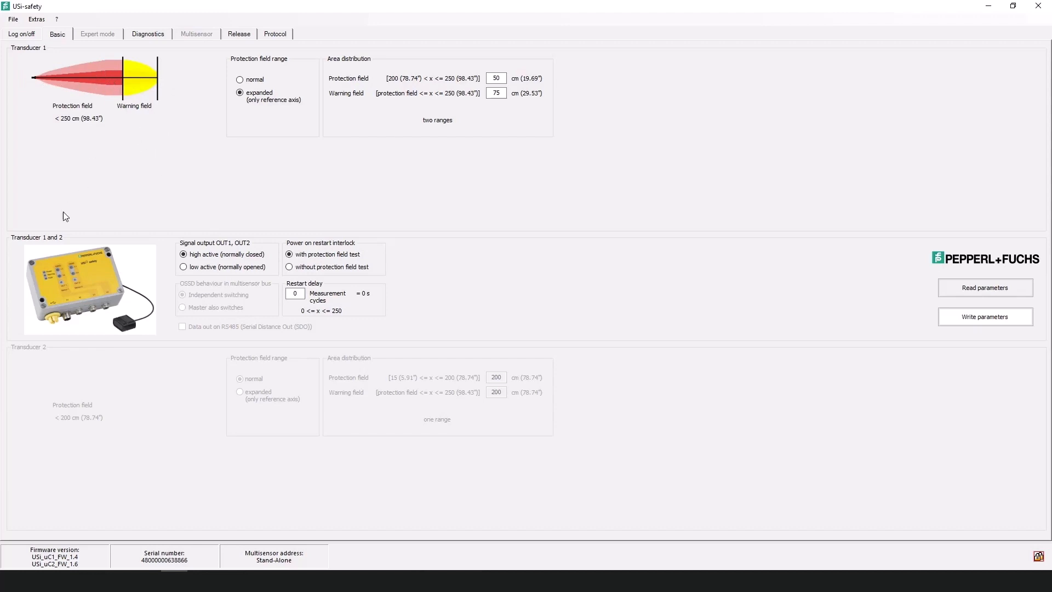
{"action": "mouse_move", "coordinate": [106, 88]}
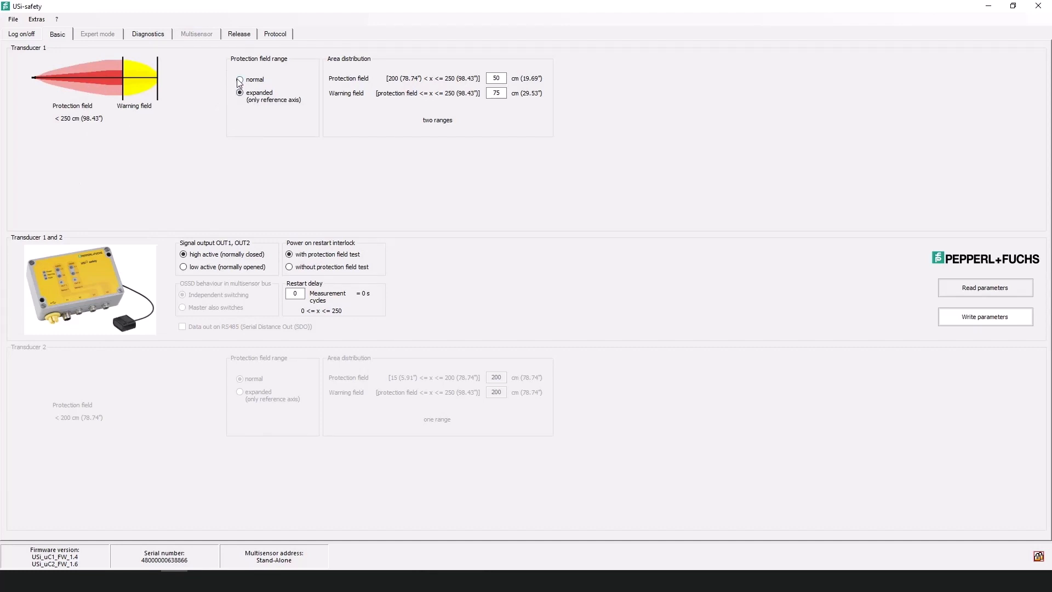
{"action": "left_click", "coordinate": [239, 79]}
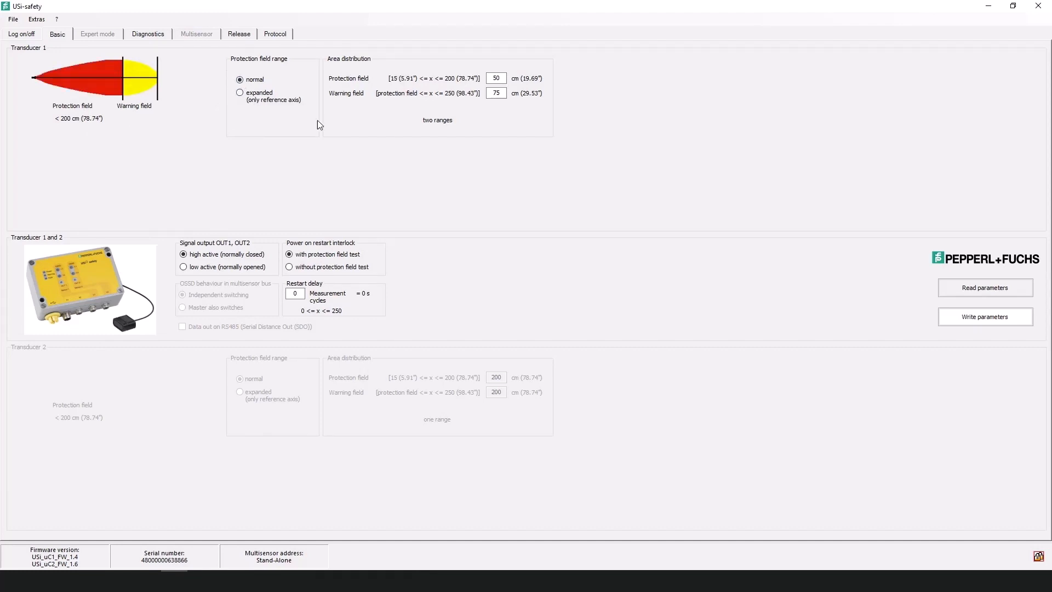
{"action": "mouse_move", "coordinate": [121, 245]}
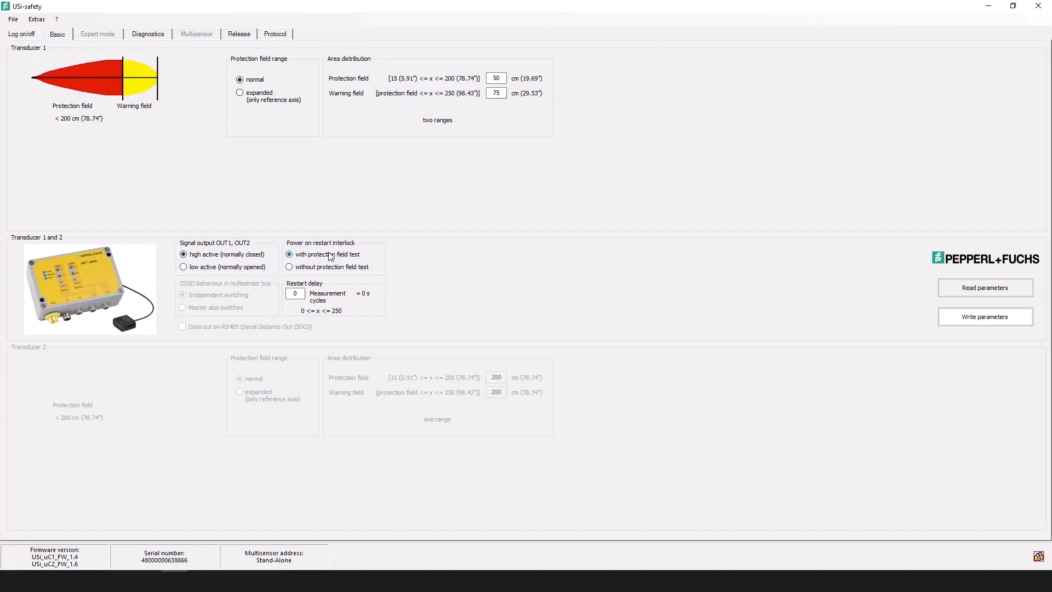
{"action": "mouse_move", "coordinate": [342, 261]}
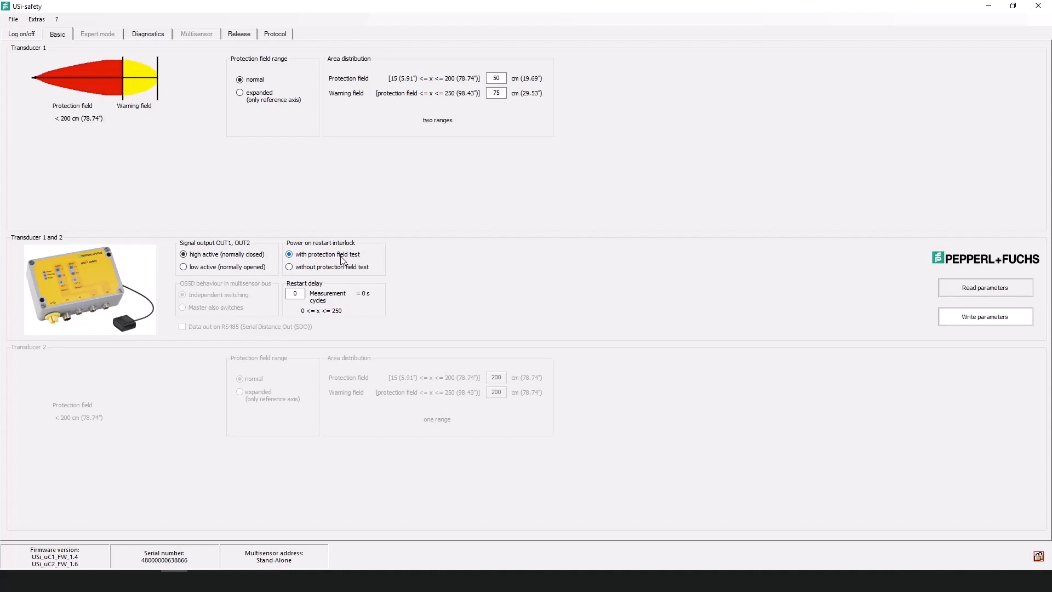
{"action": "mouse_move", "coordinate": [368, 262]}
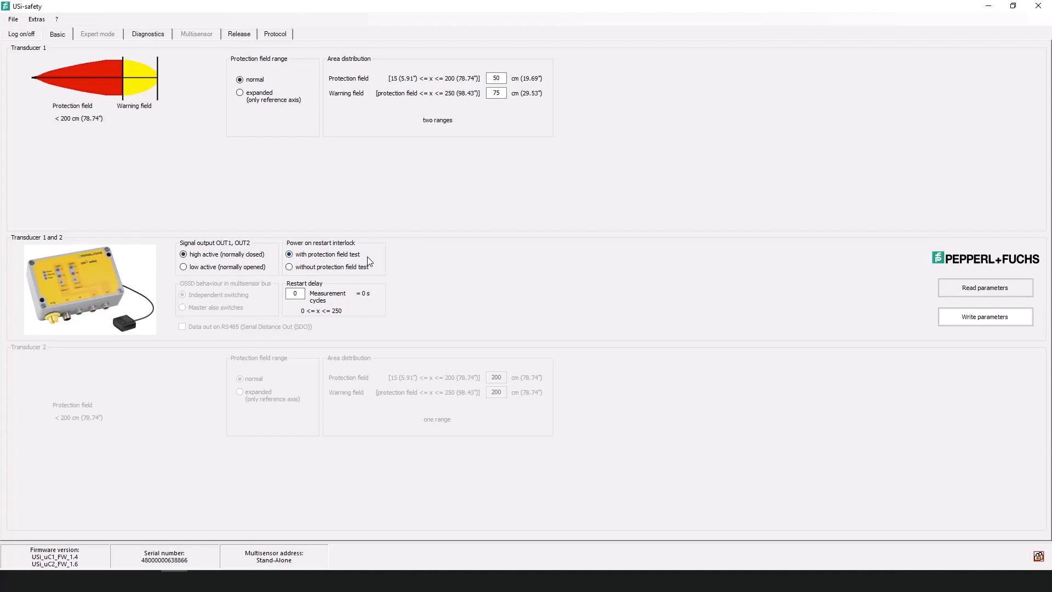
{"action": "mouse_move", "coordinate": [353, 276]}
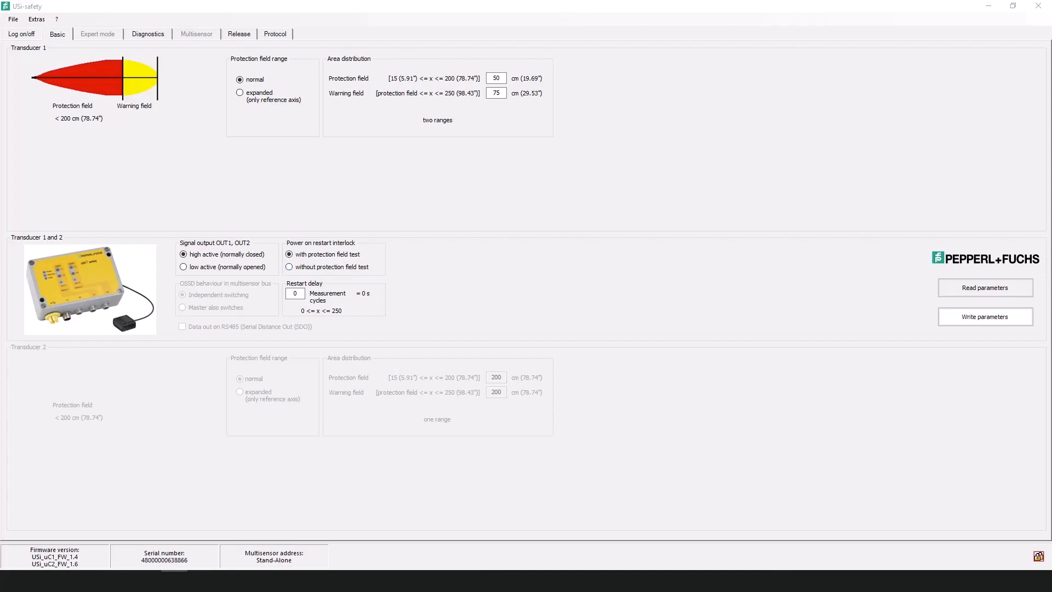
{"action": "mouse_move", "coordinate": [323, 287]}
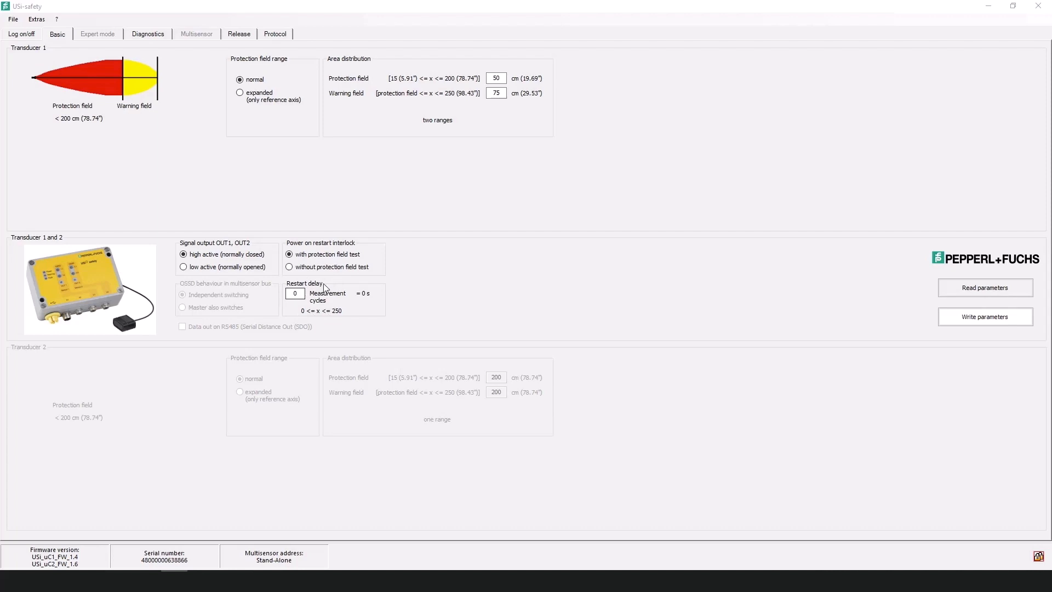
- Write restart interlock and 0 restart delay, then view Transducer 1's echo diagnostics
{"action": "left_click", "coordinate": [296, 294]}
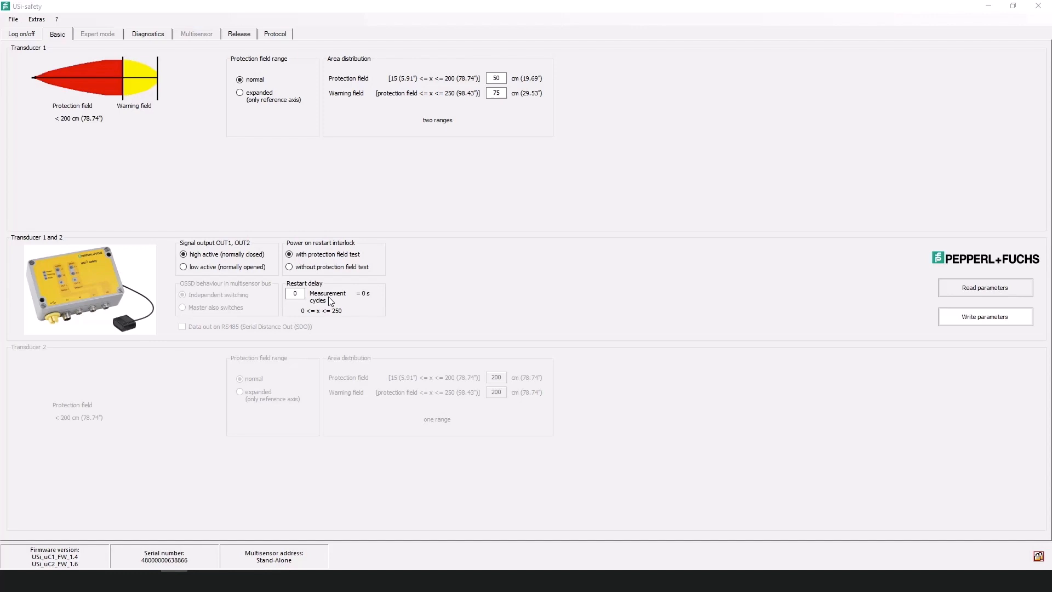
{"action": "mouse_move", "coordinate": [267, 254]}
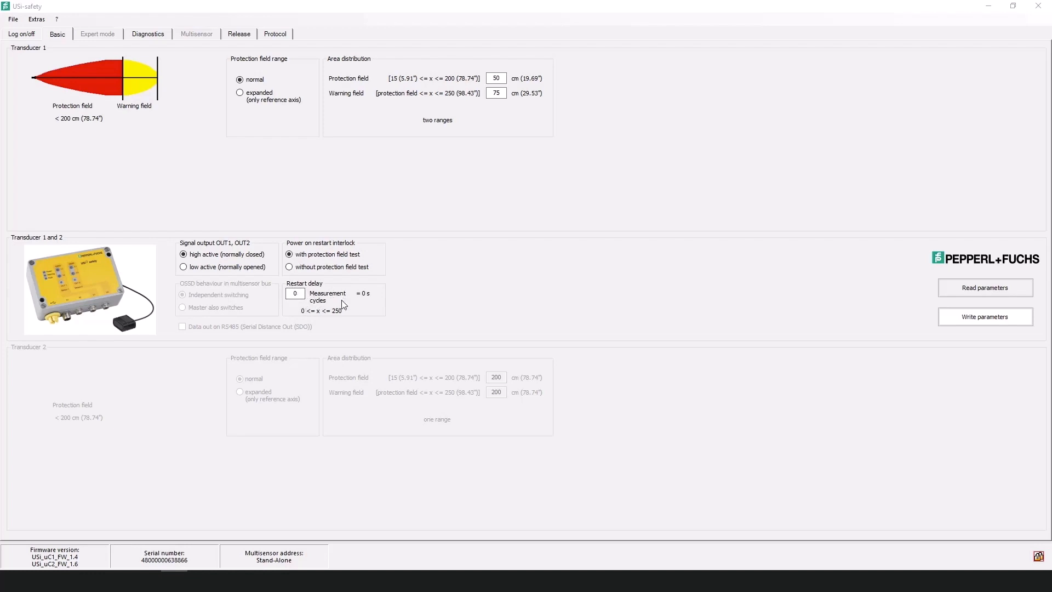
{"action": "mouse_move", "coordinate": [274, 245]}
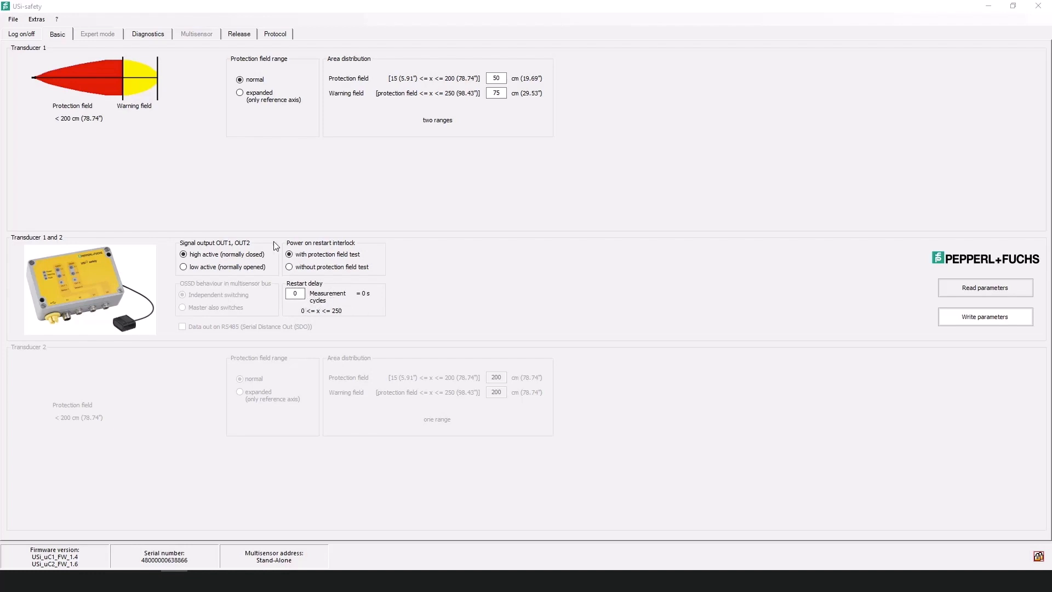
{"action": "mouse_move", "coordinate": [985, 316]}
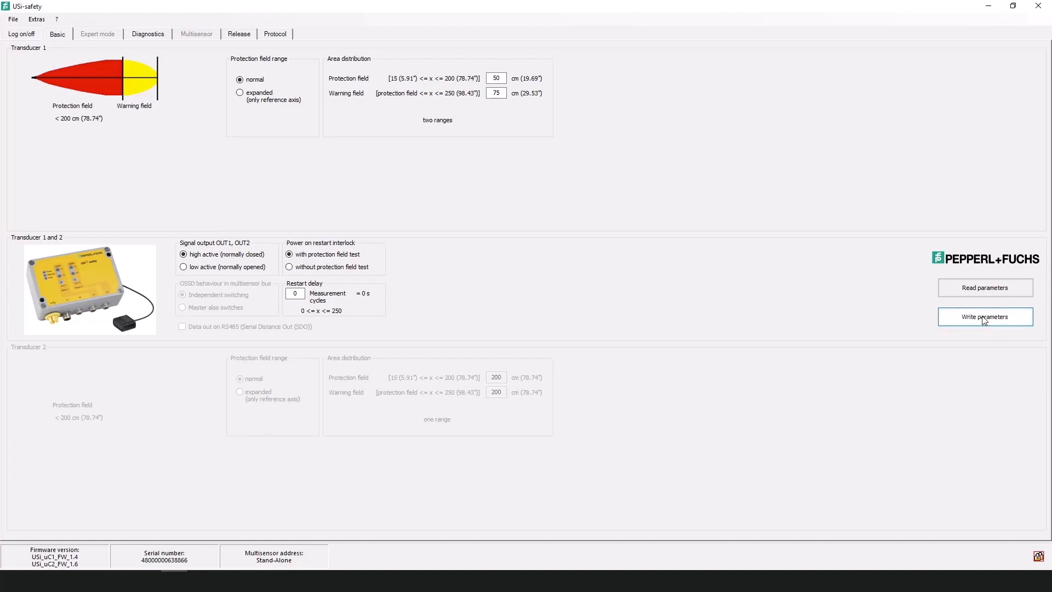
{"action": "mouse_move", "coordinate": [397, 158]}
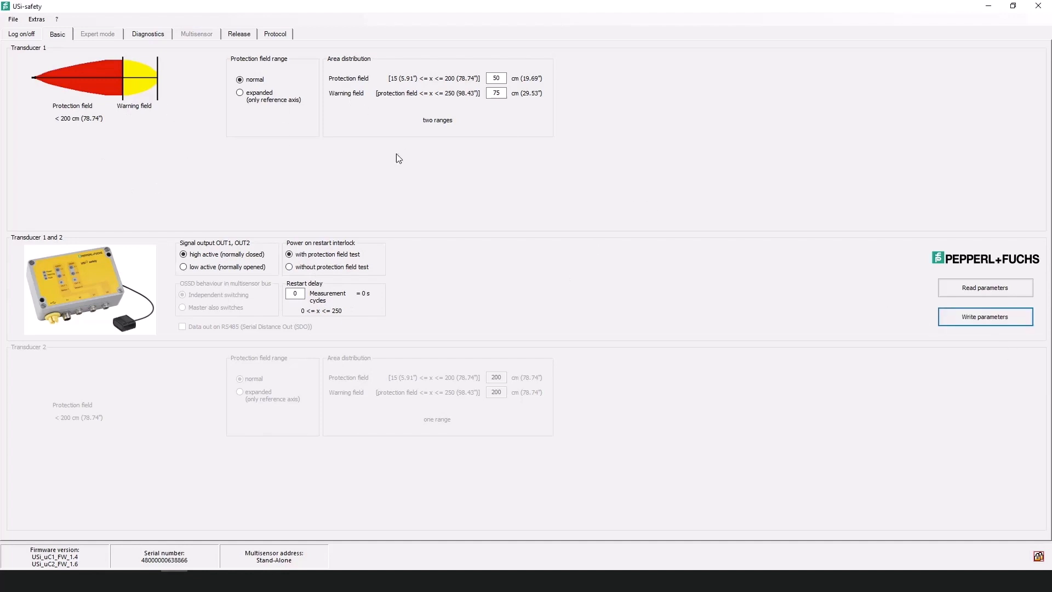
{"action": "mouse_move", "coordinate": [164, 61]}
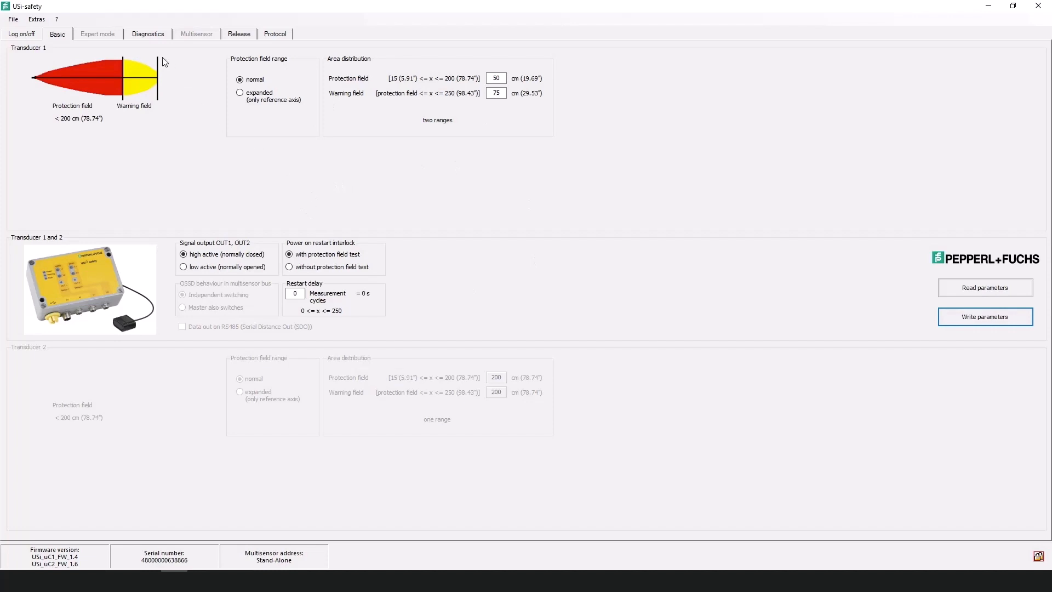
{"action": "left_click", "coordinate": [148, 34]}
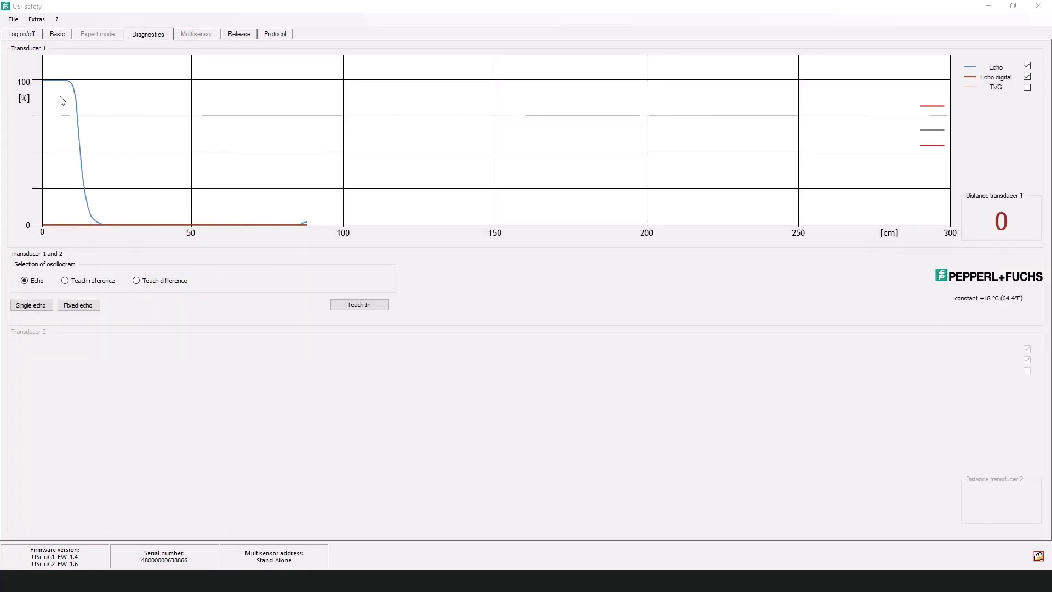
{"action": "mouse_move", "coordinate": [28, 176]}
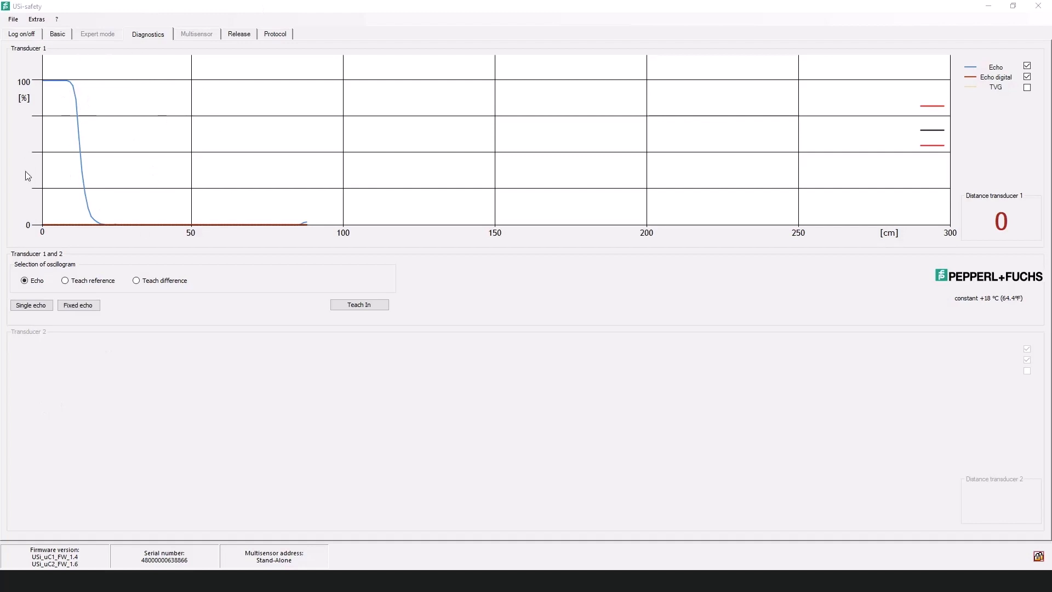
{"action": "mouse_move", "coordinate": [78, 305]}
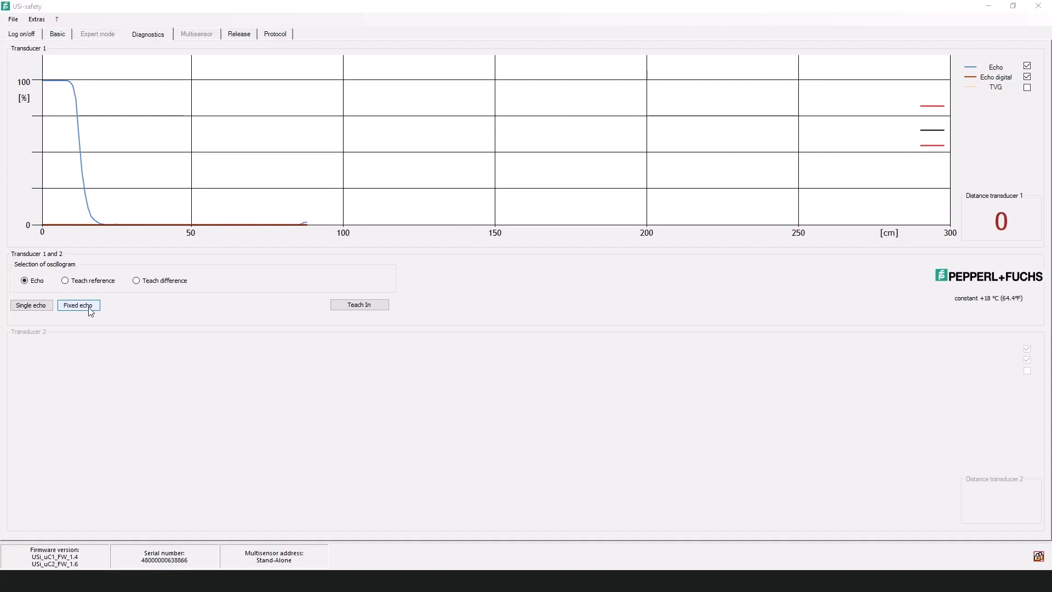
{"action": "mouse_move", "coordinate": [179, 108]}
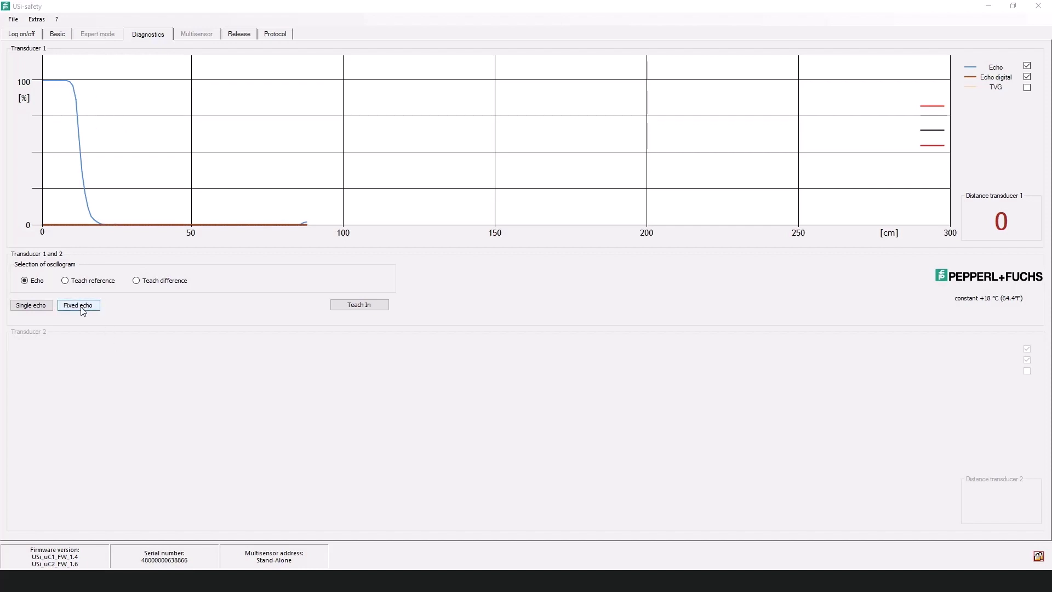
{"action": "left_click", "coordinate": [77, 305]}
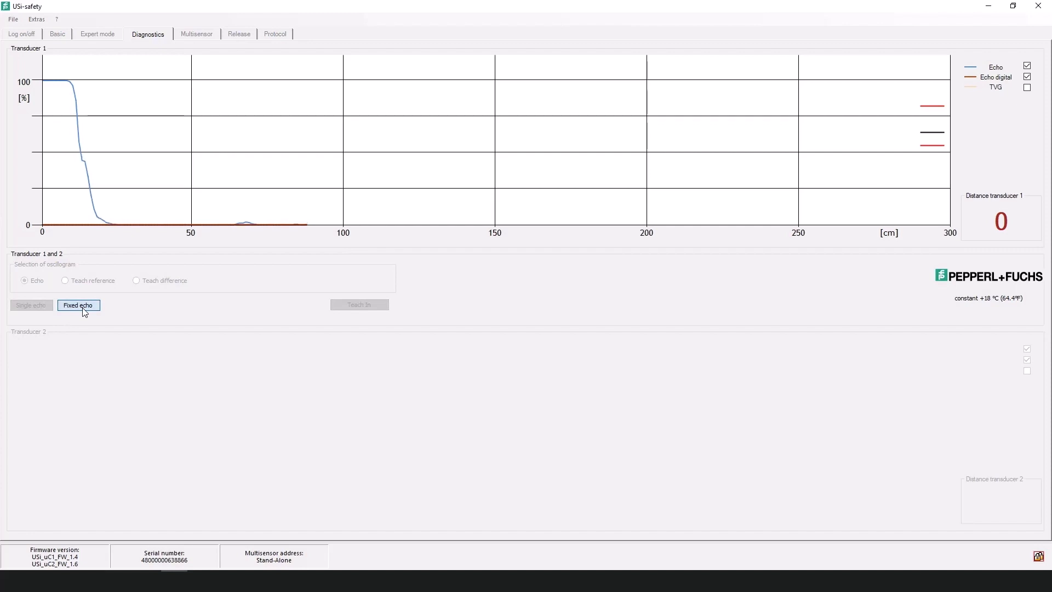
{"action": "mouse_move", "coordinate": [101, 317]}
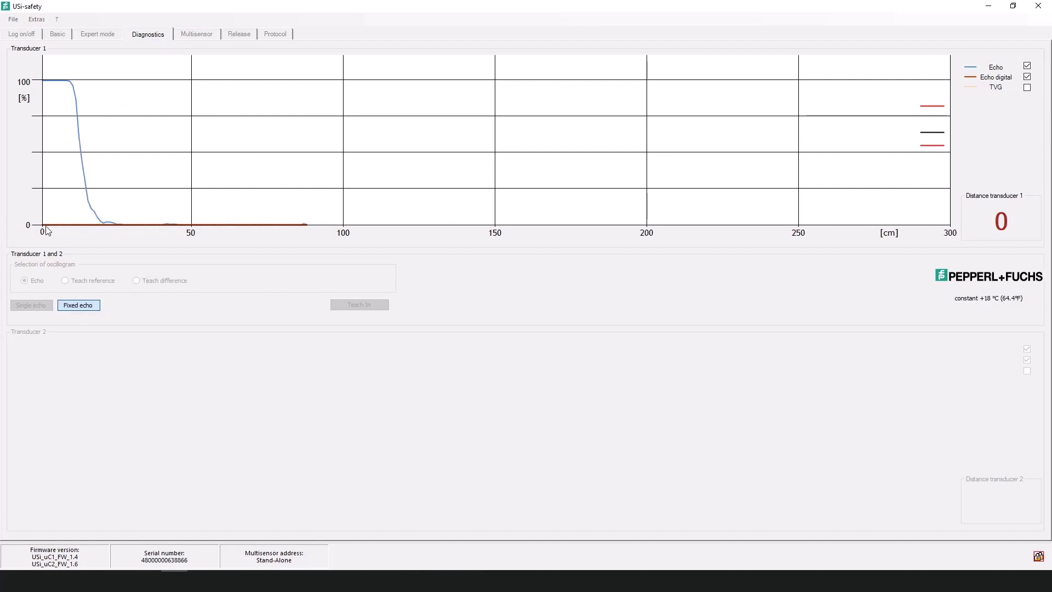
{"action": "left_click", "coordinate": [77, 305]}
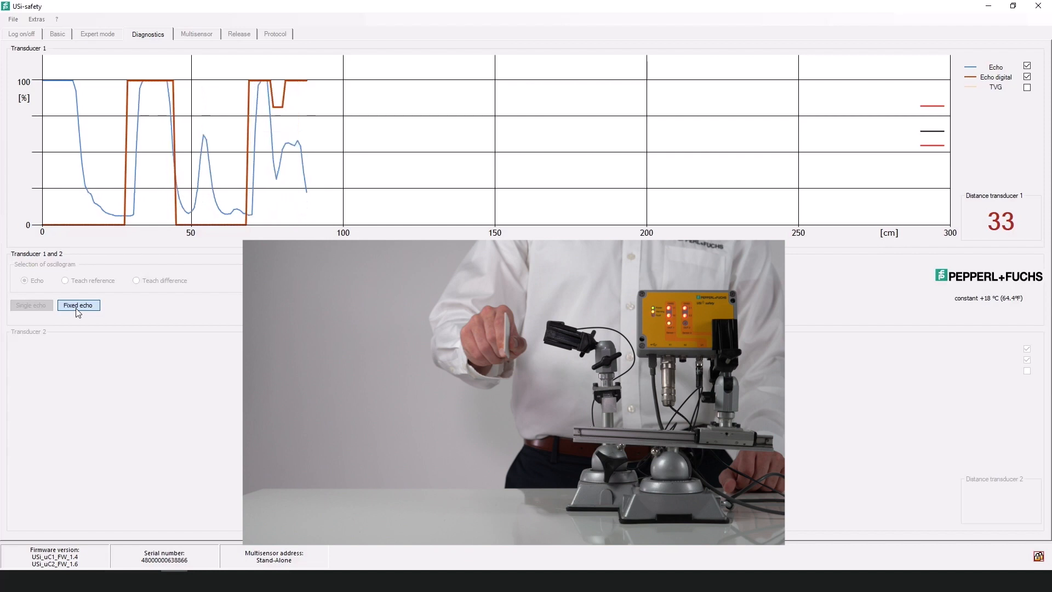
{"action": "left_click", "coordinate": [78, 305]}
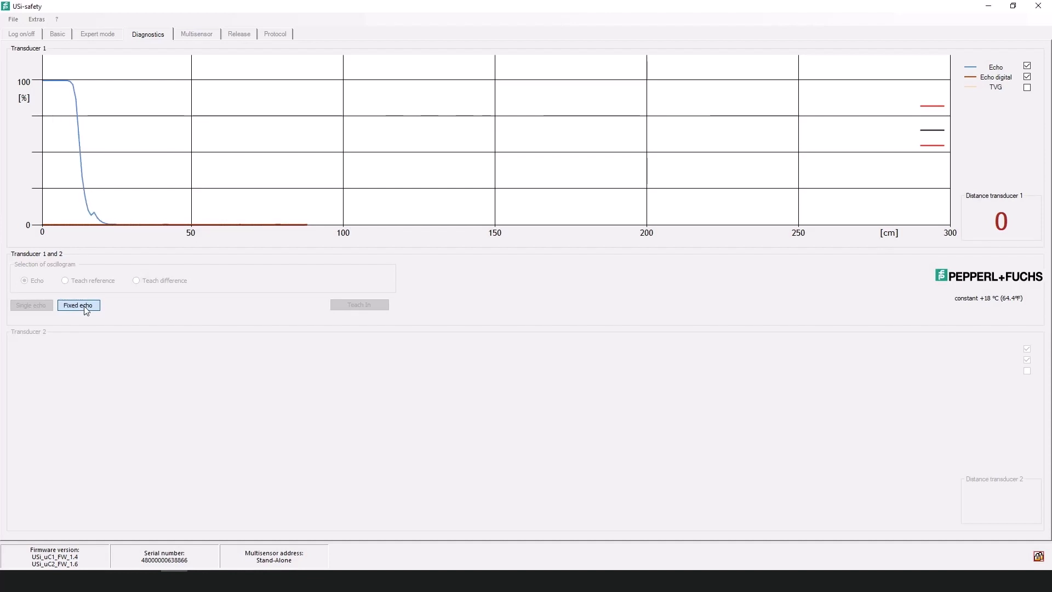
{"action": "left_click", "coordinate": [78, 305]}
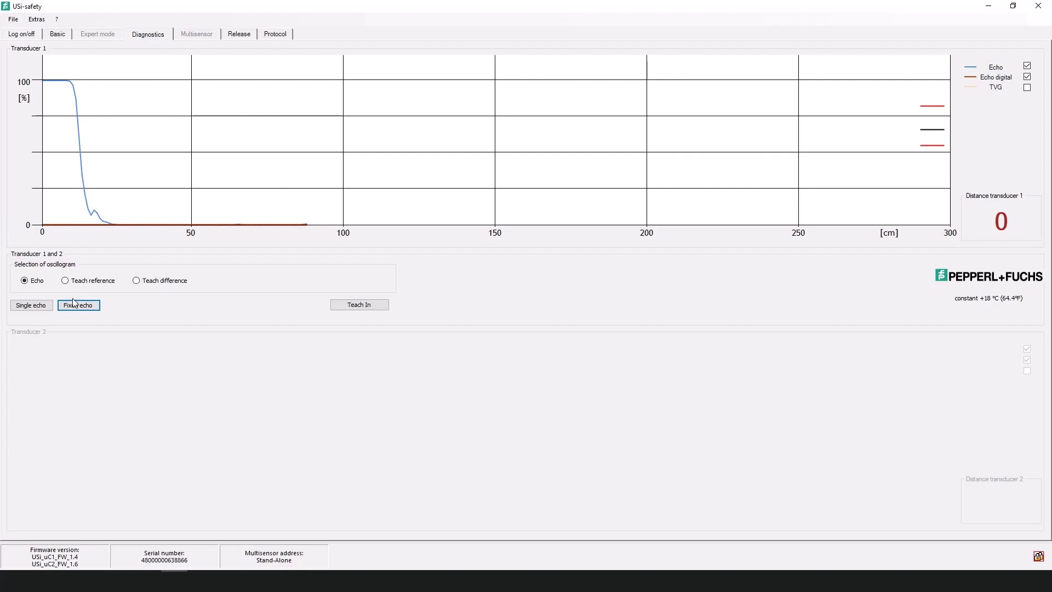
- Teach in Transducer 1's reference echo and check it against a live echo measurement
{"action": "left_click", "coordinate": [65, 280]}
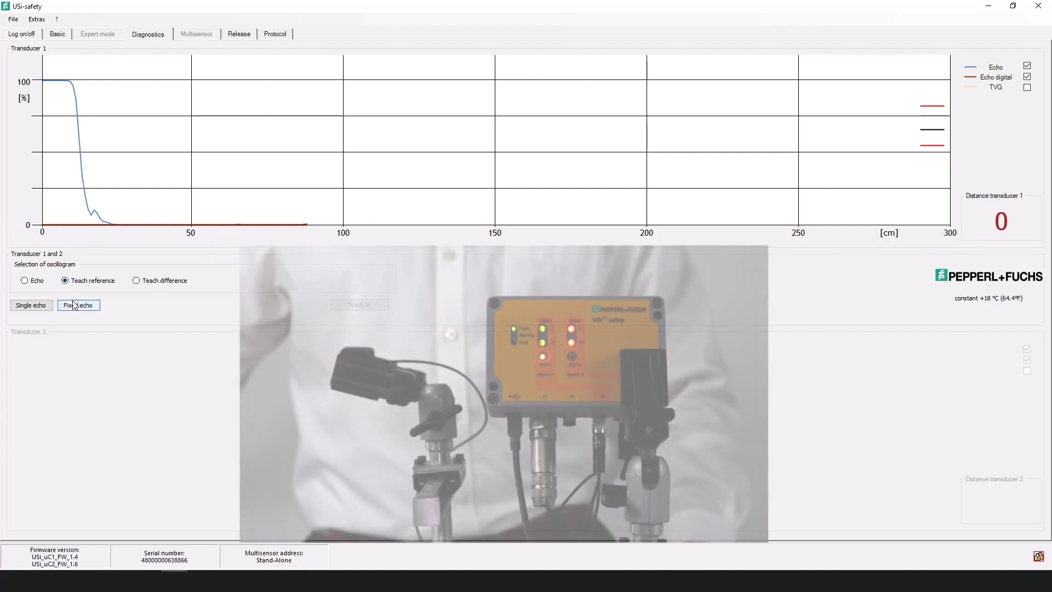
{"action": "left_click", "coordinate": [77, 306]}
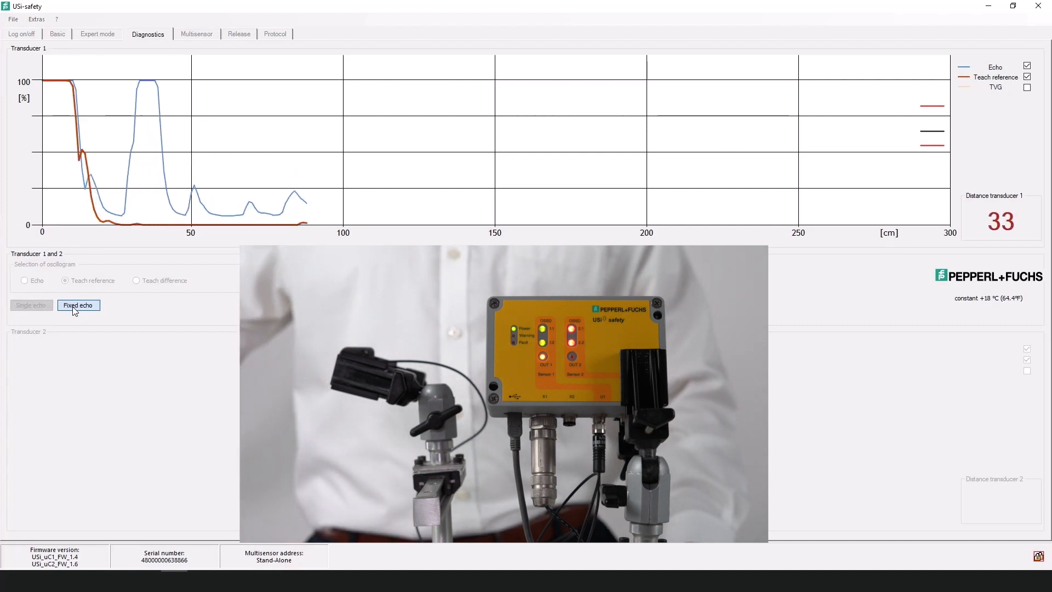
{"action": "left_click", "coordinate": [78, 306]}
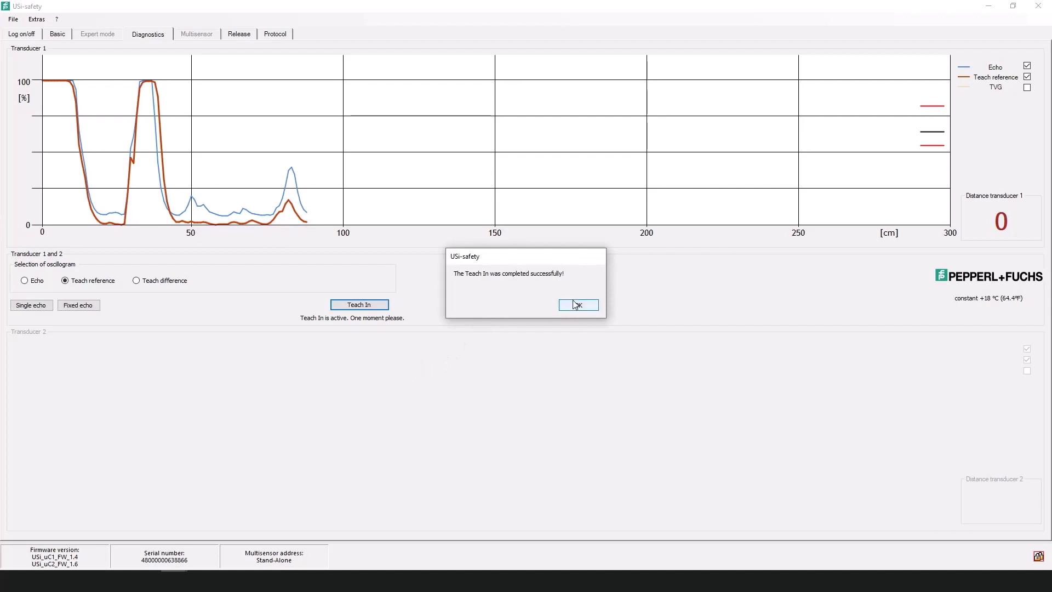
{"action": "left_click", "coordinate": [578, 305]}
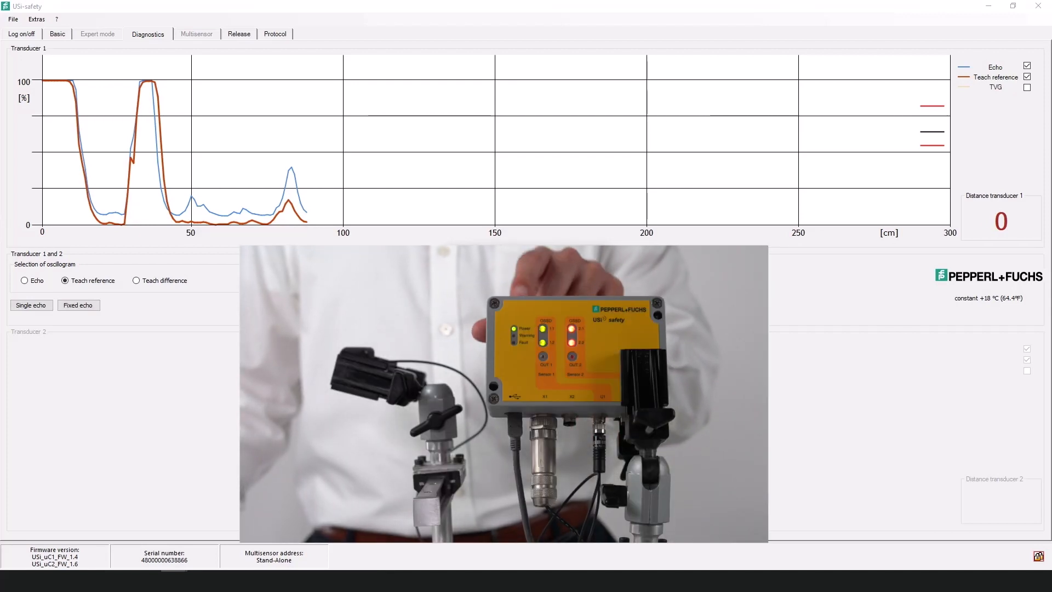
{"action": "left_click", "coordinate": [78, 305]}
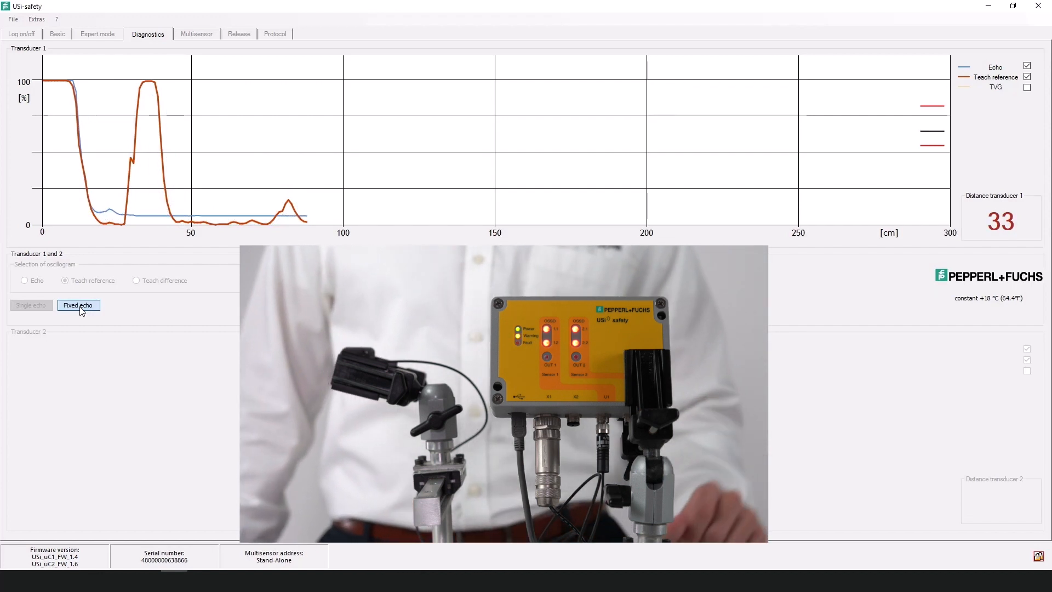
{"action": "mouse_move", "coordinate": [149, 150]}
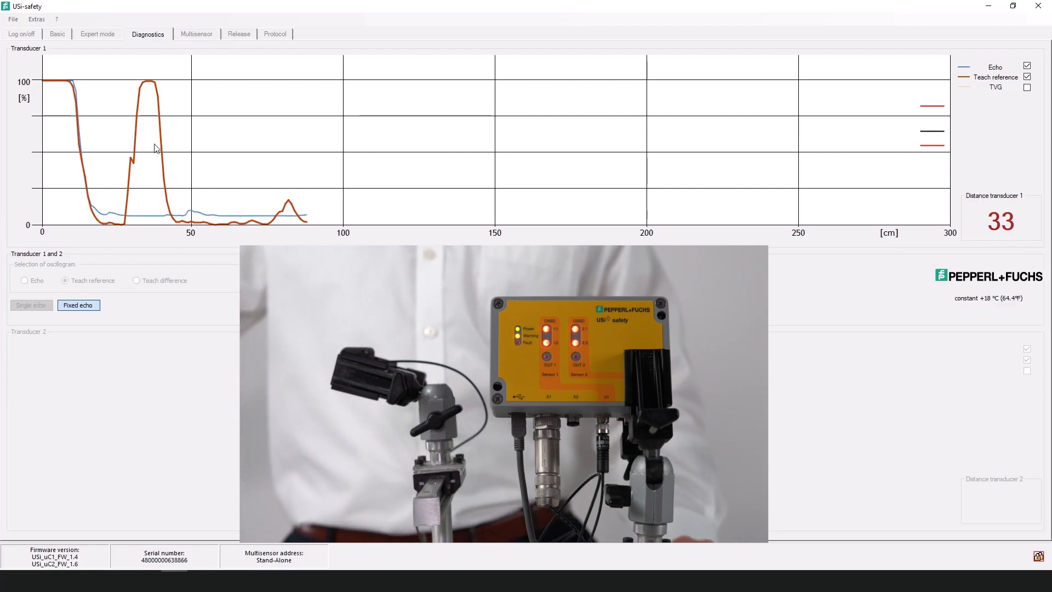
{"action": "left_click", "coordinate": [24, 280]}
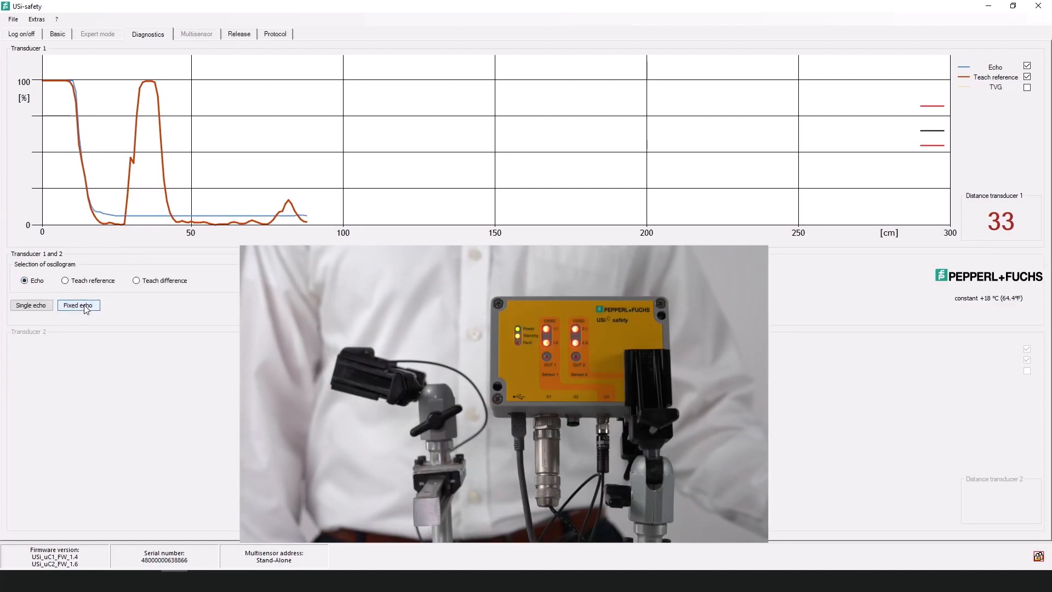
- Switch the oscillogram back to plain echo and show the protection field release procedure
{"action": "left_click", "coordinate": [78, 305]}
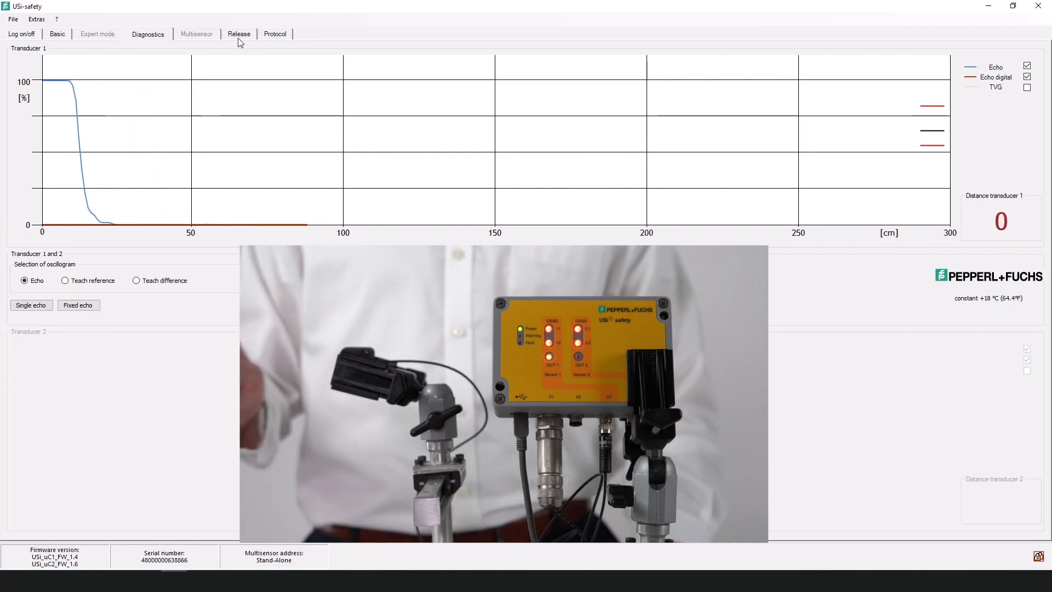
{"action": "left_click", "coordinate": [239, 33]}
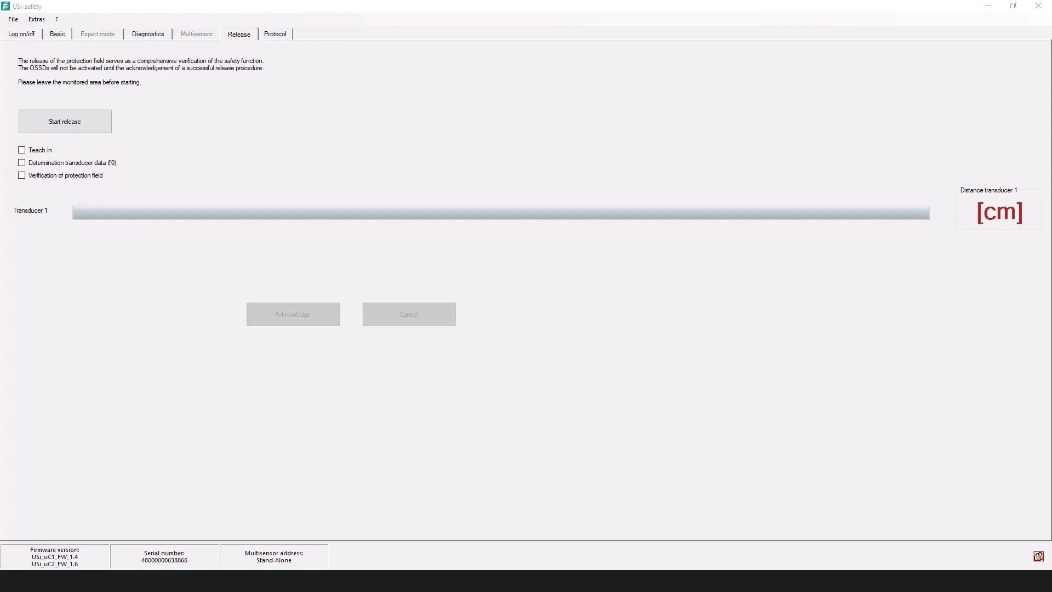
{"action": "mouse_move", "coordinate": [64, 122]}
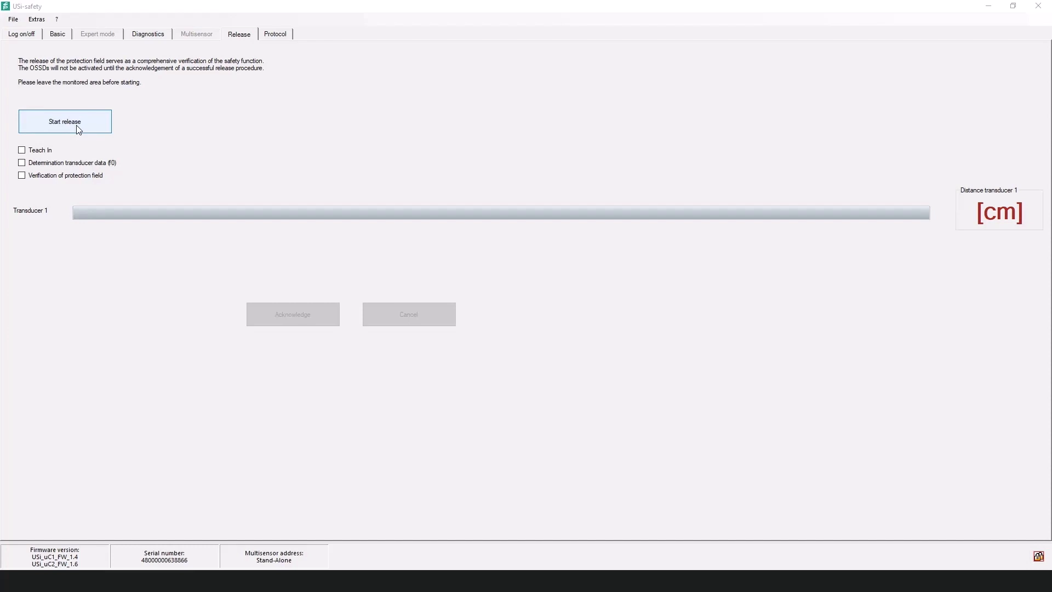
- Run the protection field release test through successful validation and acknowledge it
{"action": "left_click", "coordinate": [64, 121]}
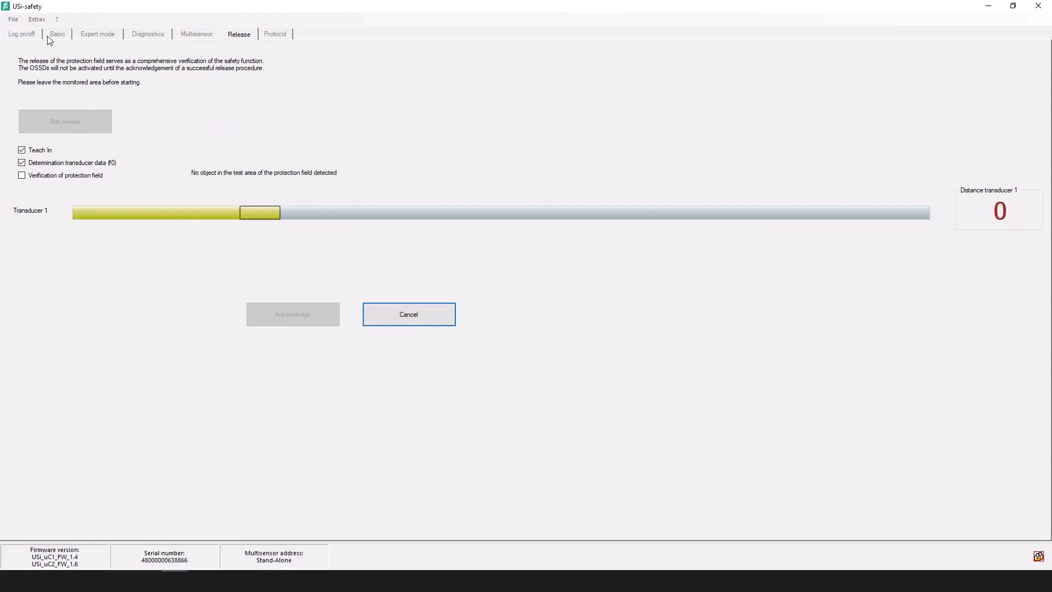
{"action": "mouse_move", "coordinate": [69, 98]}
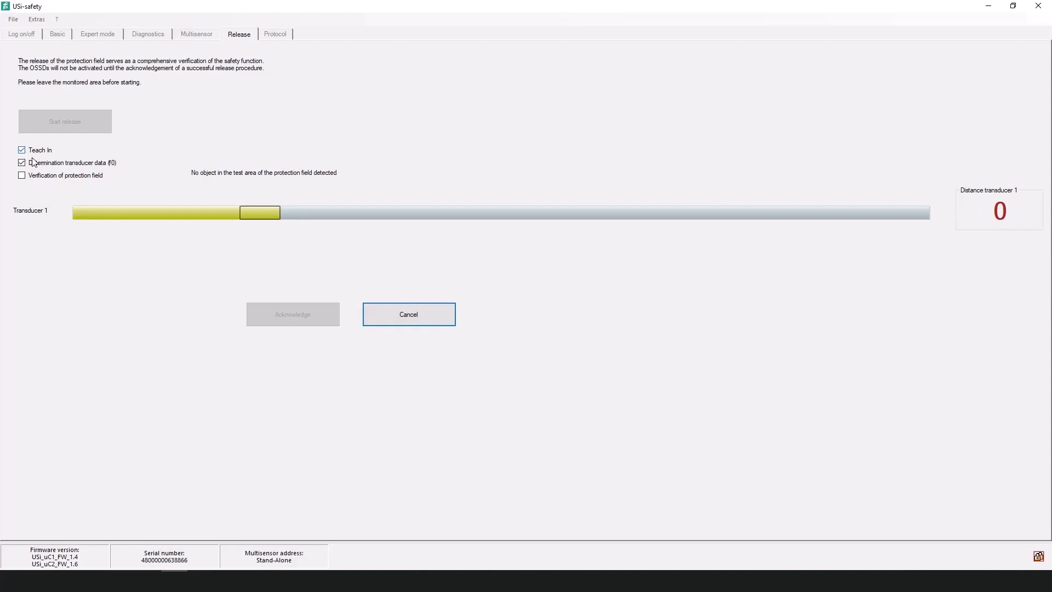
{"action": "mouse_move", "coordinate": [55, 168]}
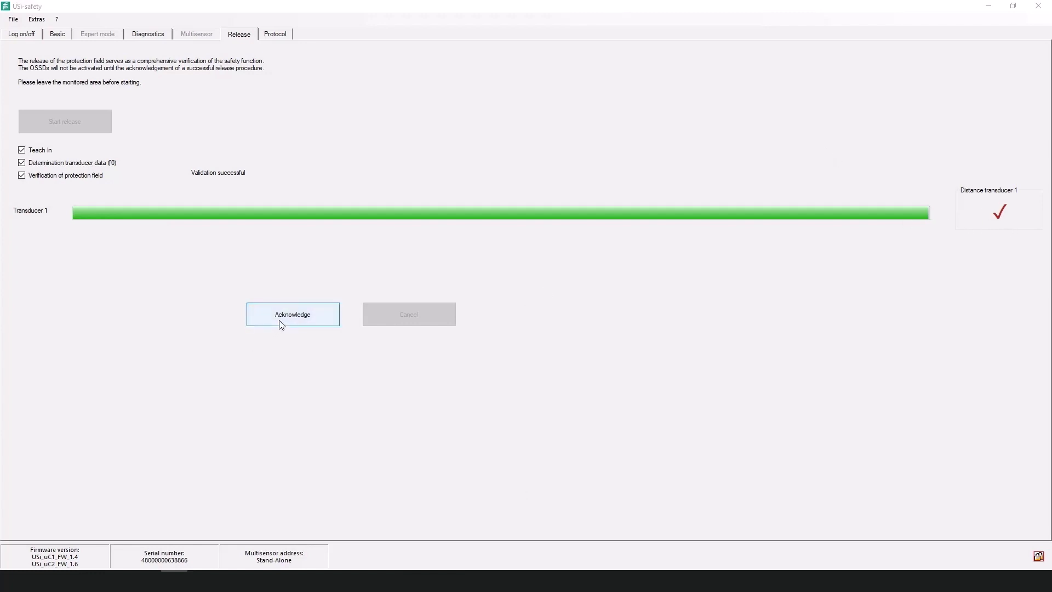
{"action": "left_click", "coordinate": [292, 314]}
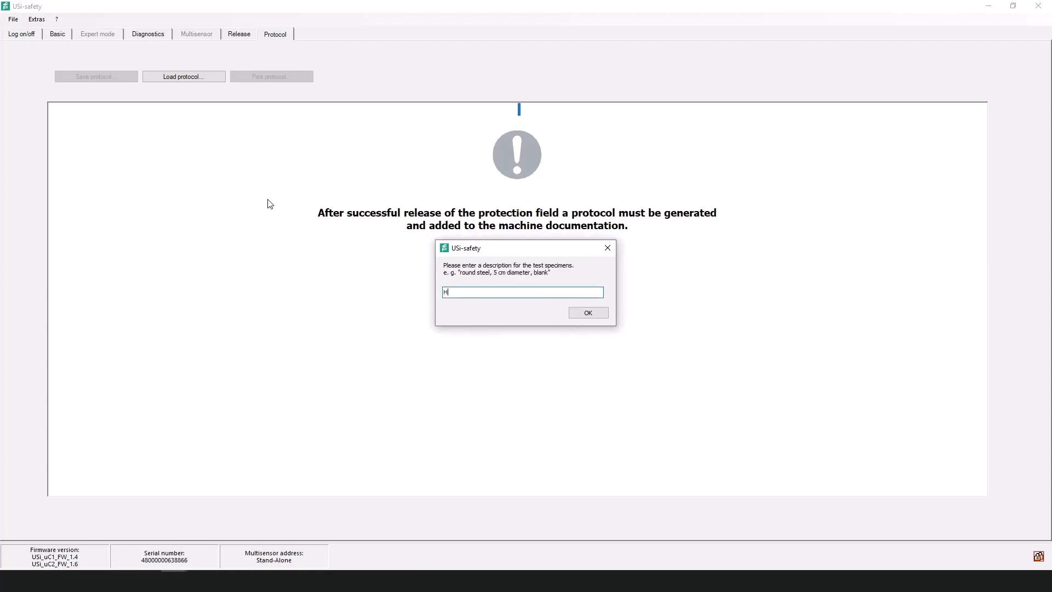
- Confirm 'Hand' as test specimen and review the generated protocol down to the signature lines
{"action": "left_click", "coordinate": [587, 312]}
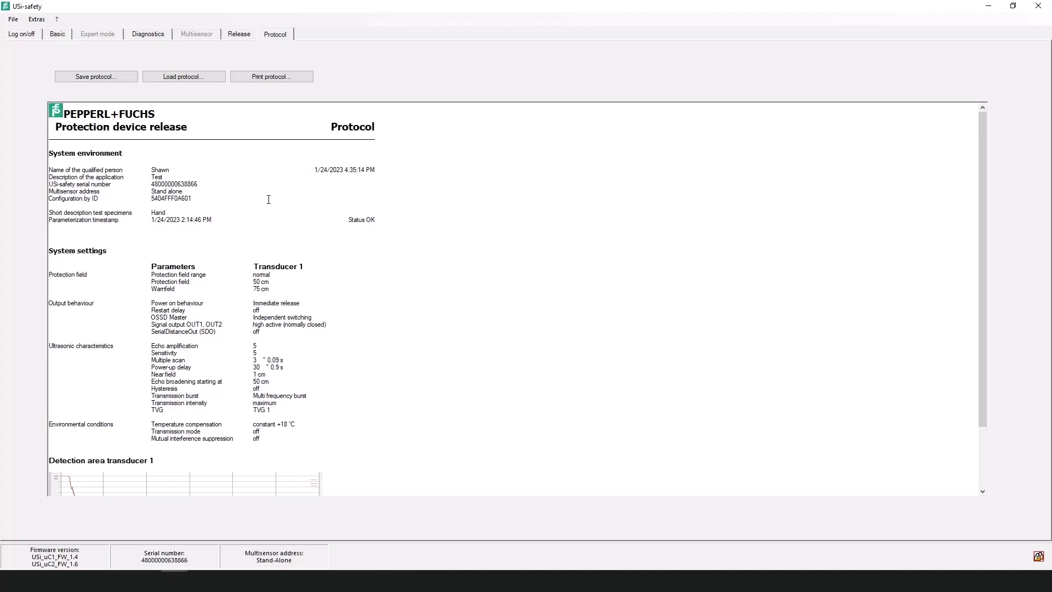
{"action": "mouse_move", "coordinate": [207, 216]}
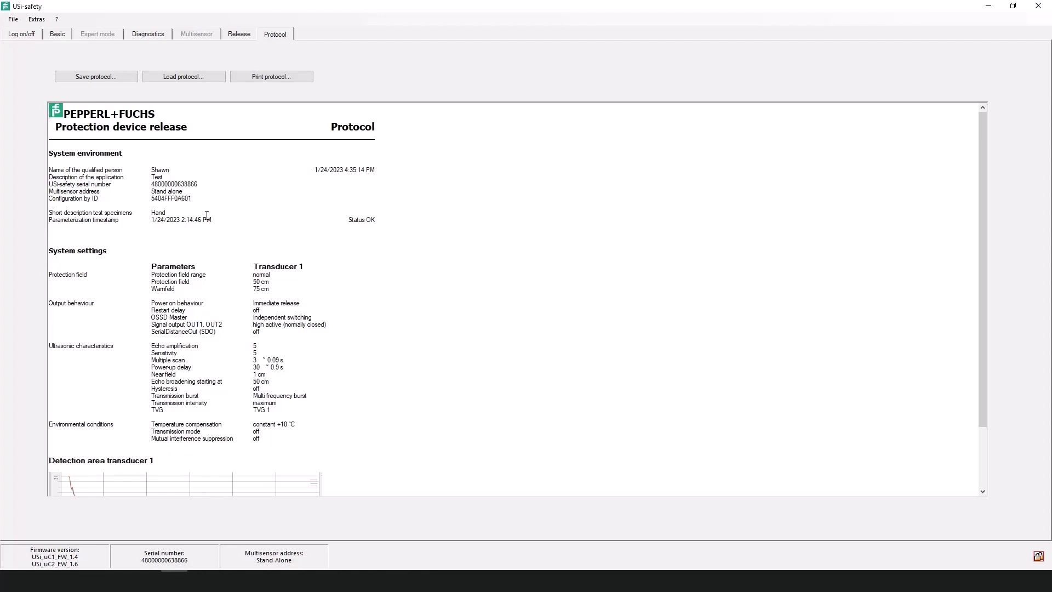
{"action": "mouse_move", "coordinate": [259, 225]}
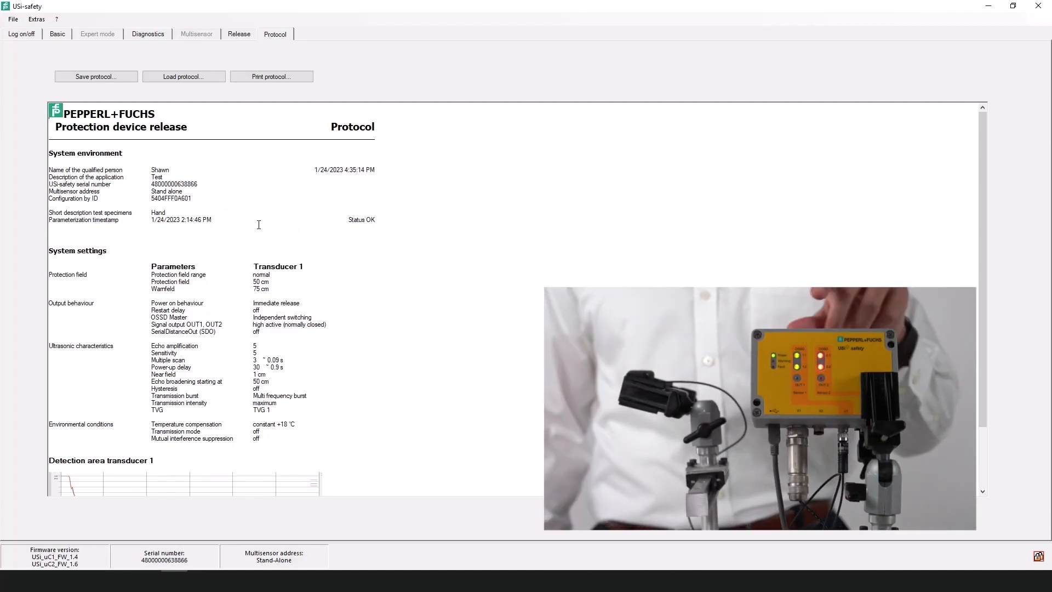
{"action": "scroll", "scroll_direction": "down", "scroll_amount": 3}
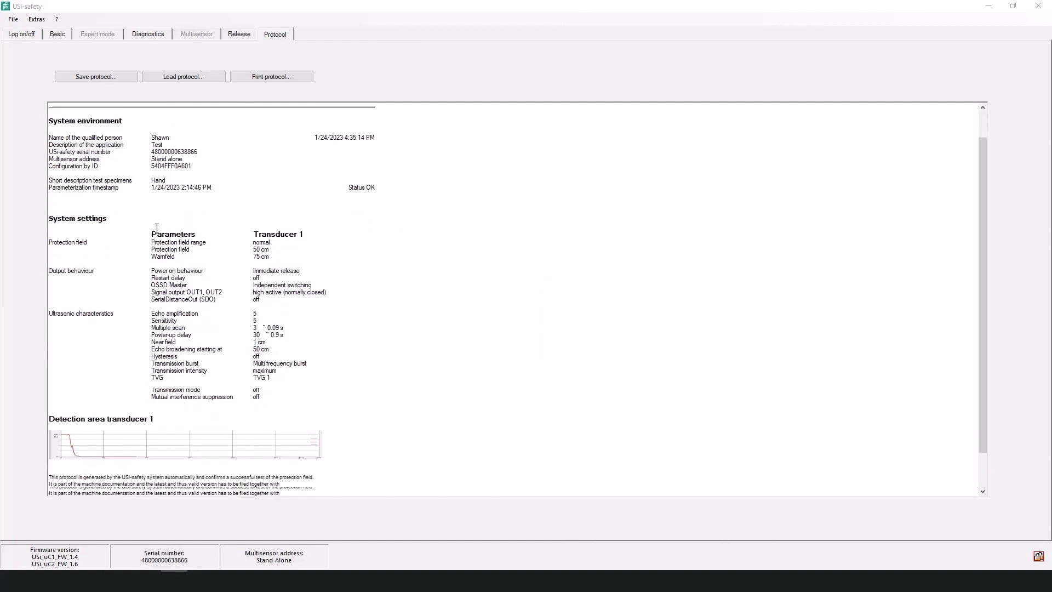
{"action": "scroll", "scroll_direction": "down", "scroll_amount": 3}
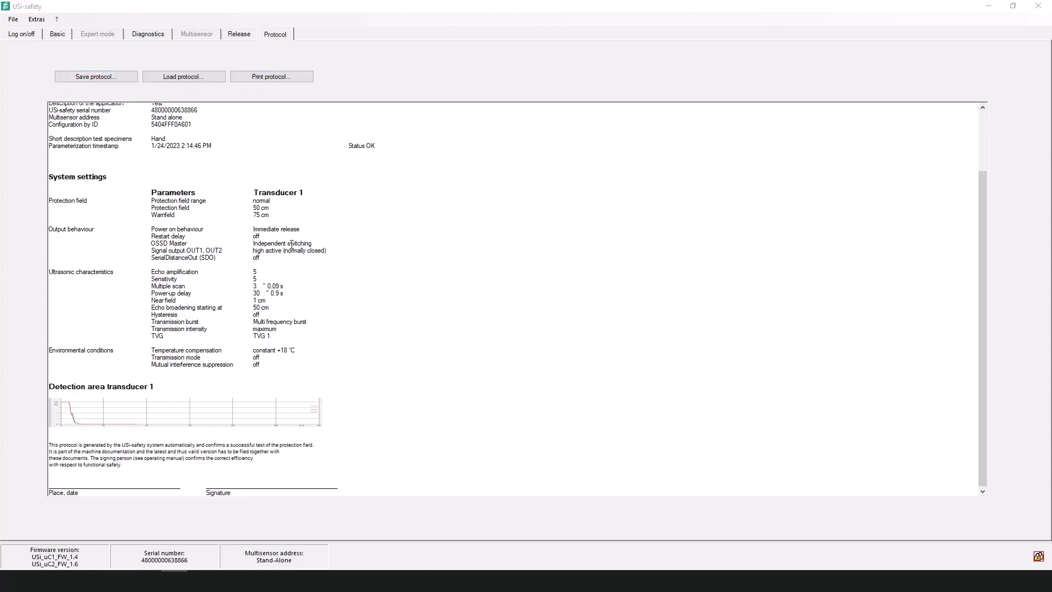
{"action": "mouse_move", "coordinate": [312, 213]}
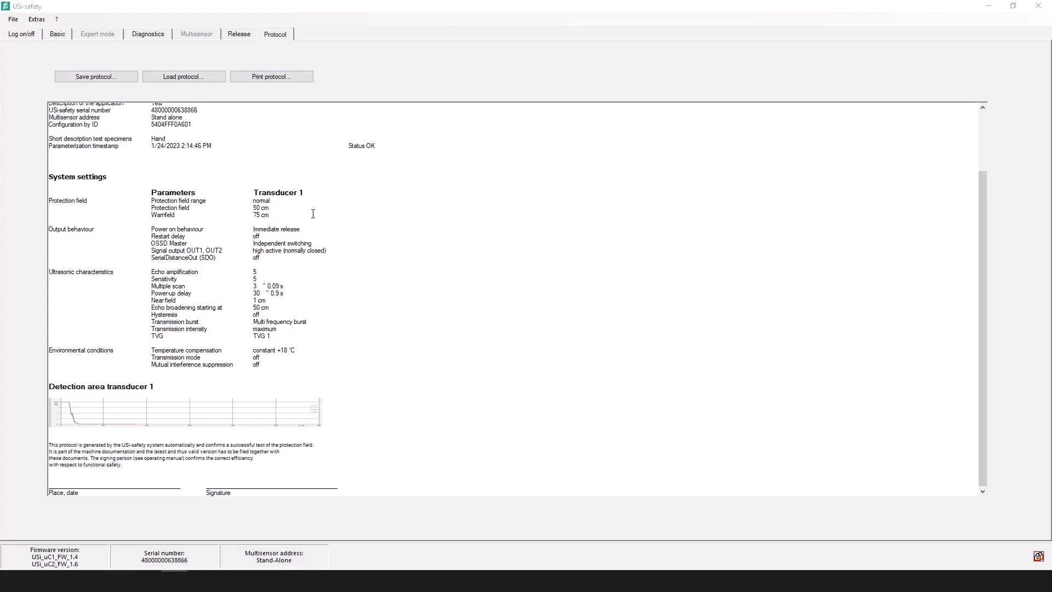